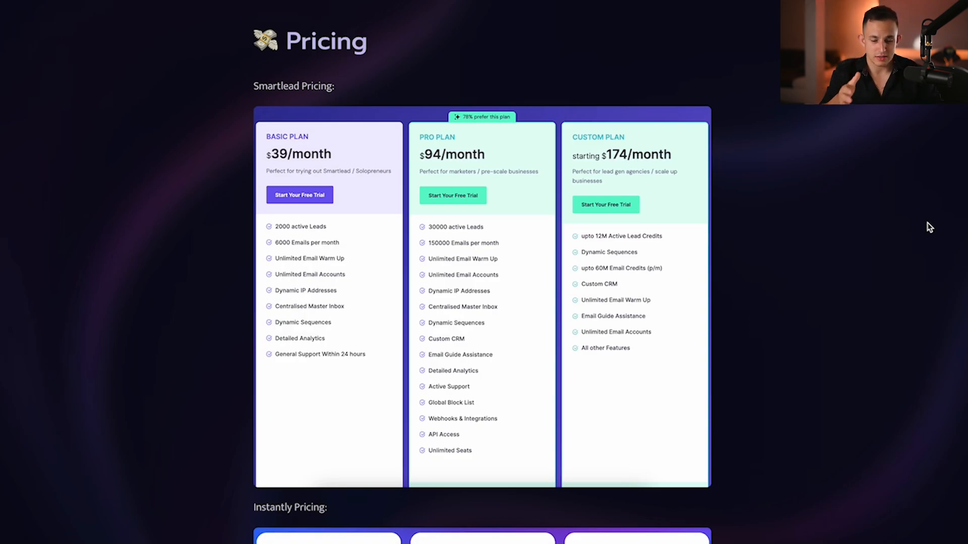
scroll(down, 3)
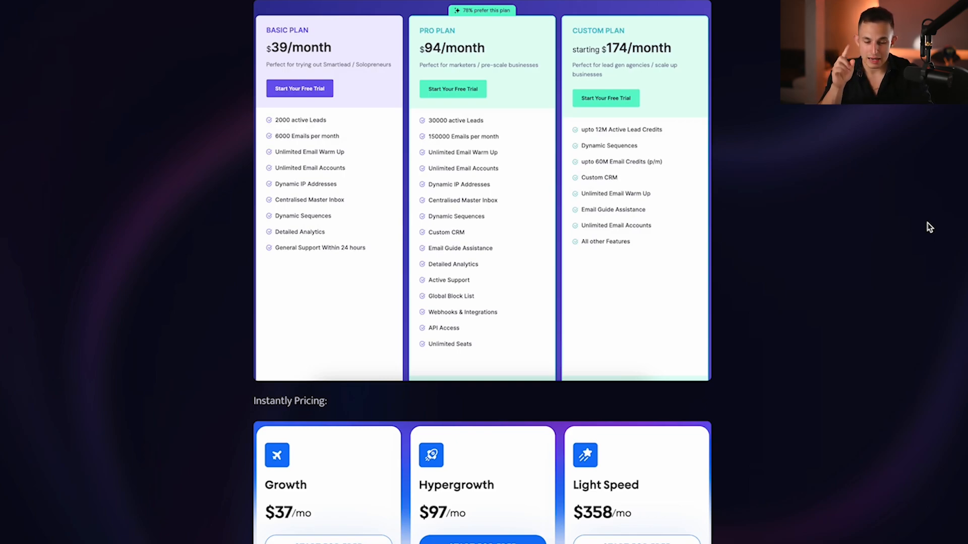
scroll(down, 3)
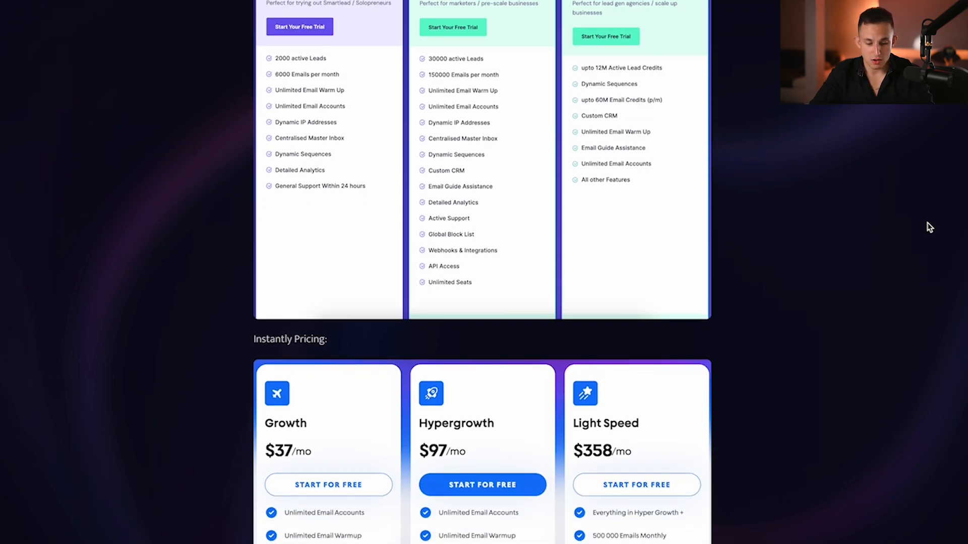
scroll(down, 3)
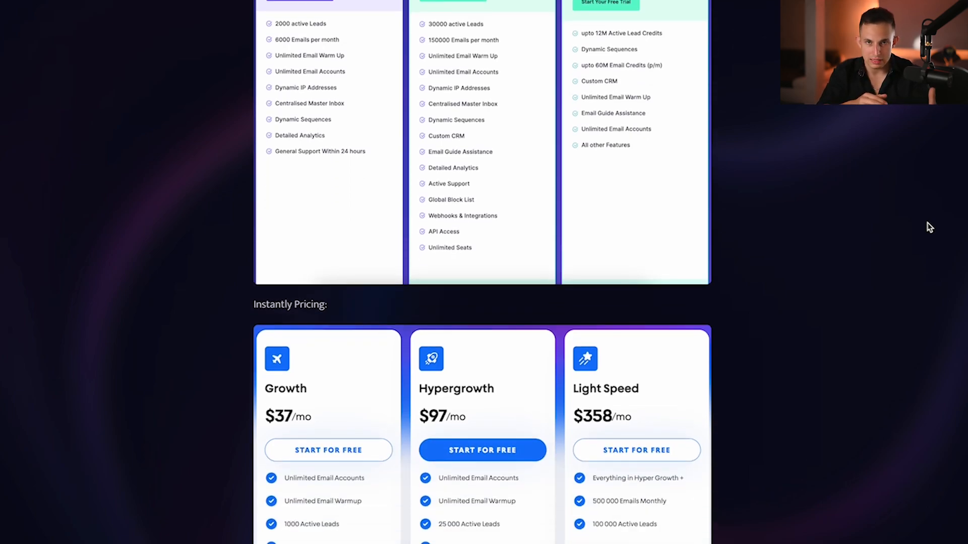
mouse_move(864, 228)
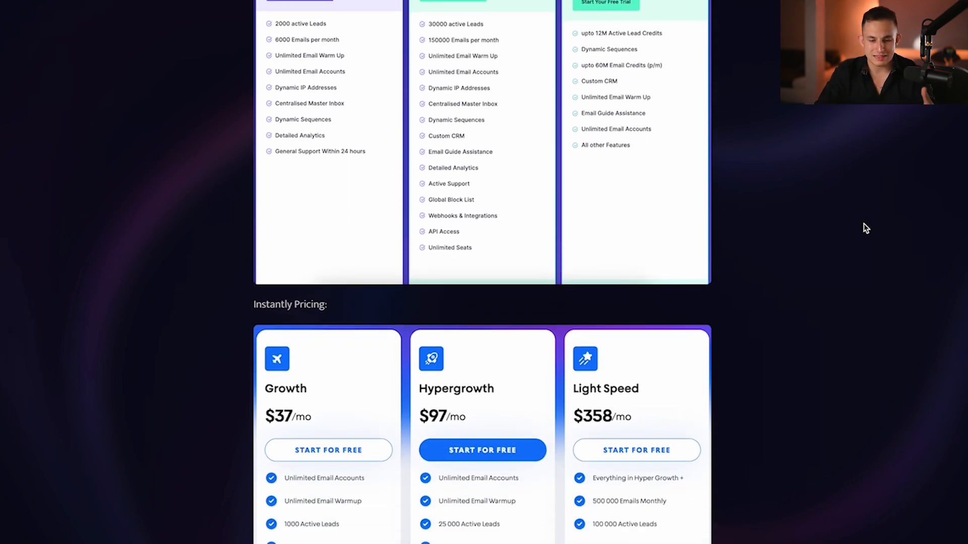
scroll(up, 3)
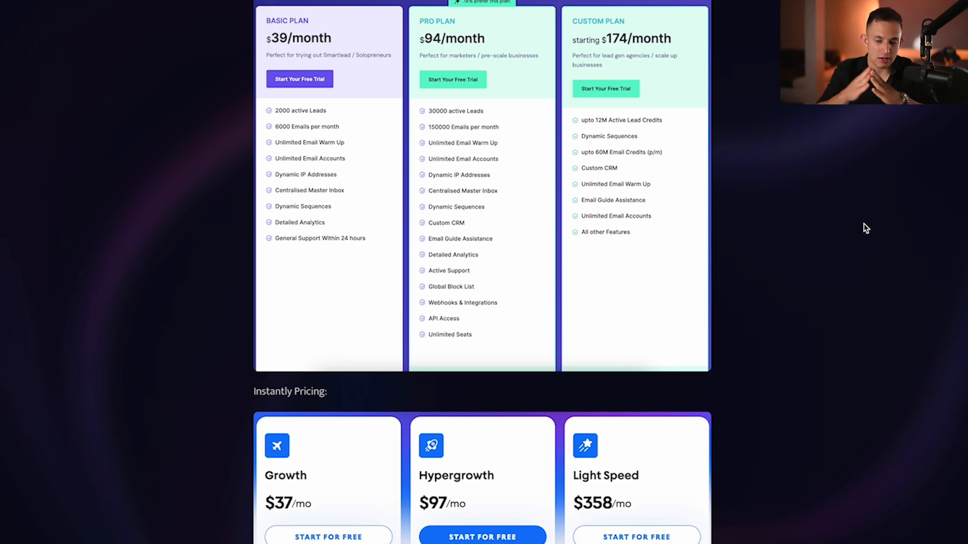
scroll(down, 3)
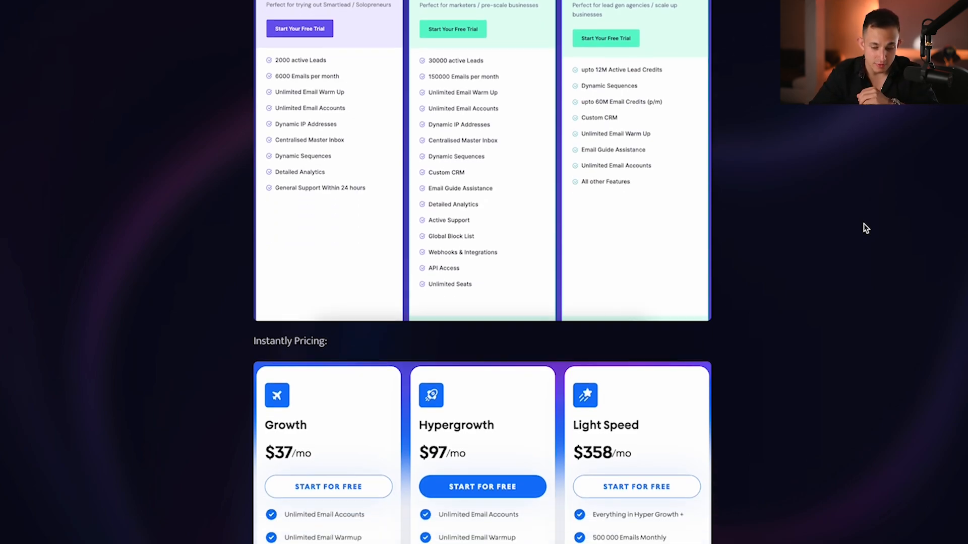
scroll(up, 3)
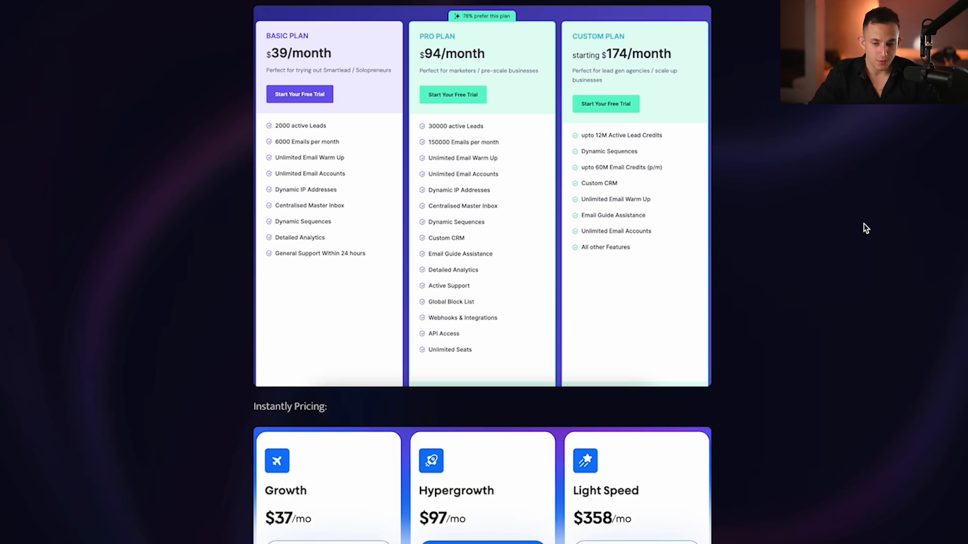
scroll(down, 3)
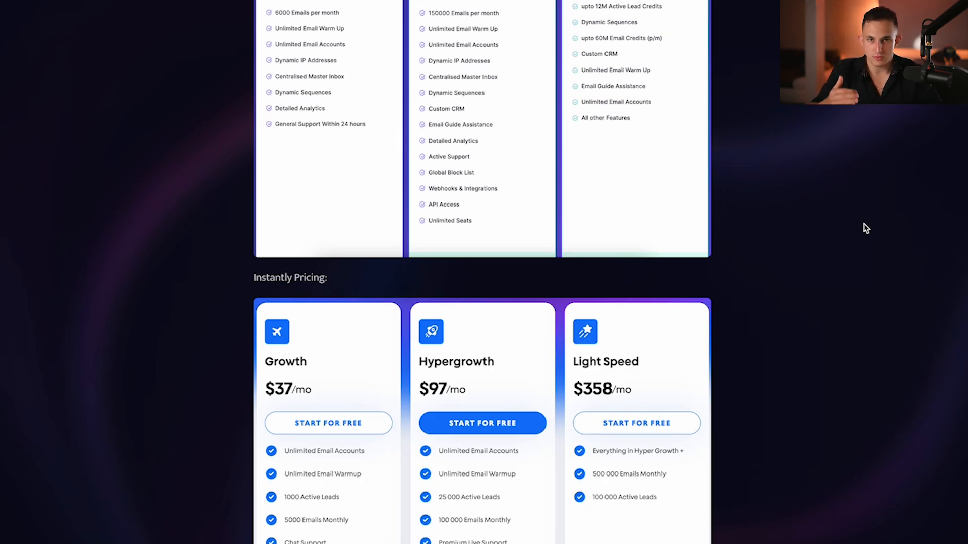
scroll(up, 3)
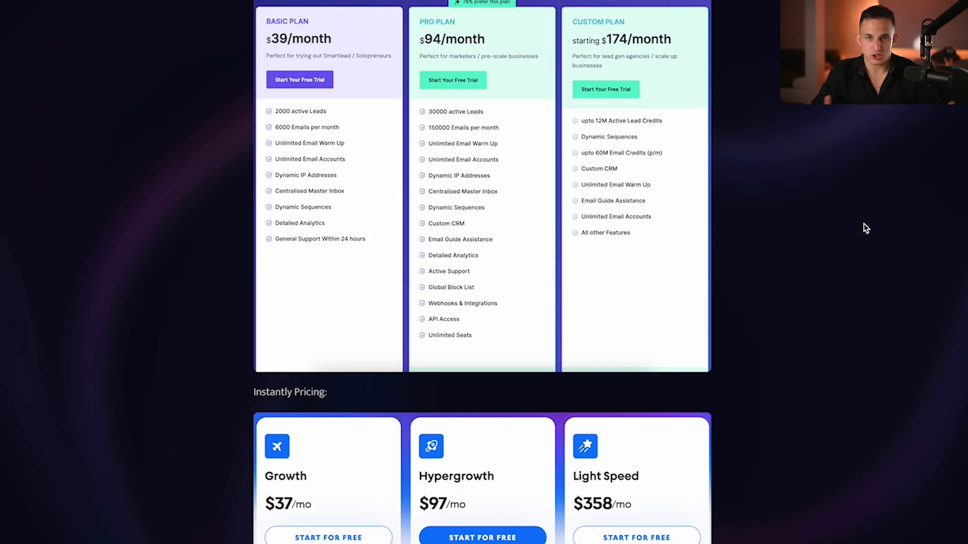
scroll(down, 3)
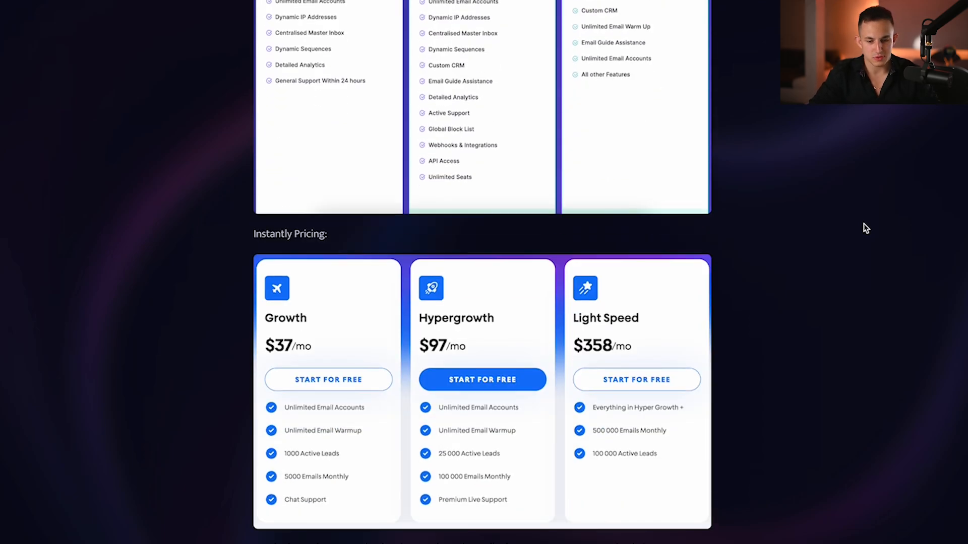
scroll(down, 3)
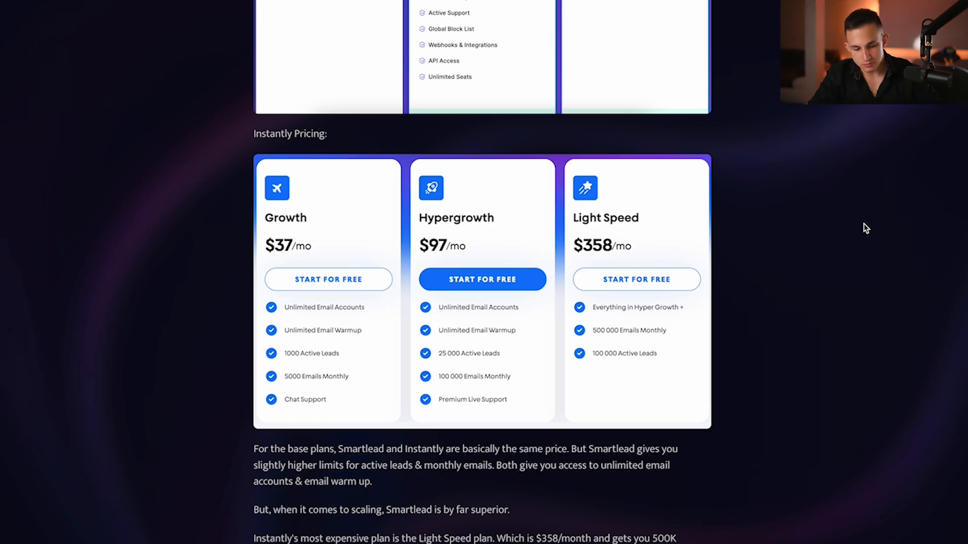
scroll(down, 3)
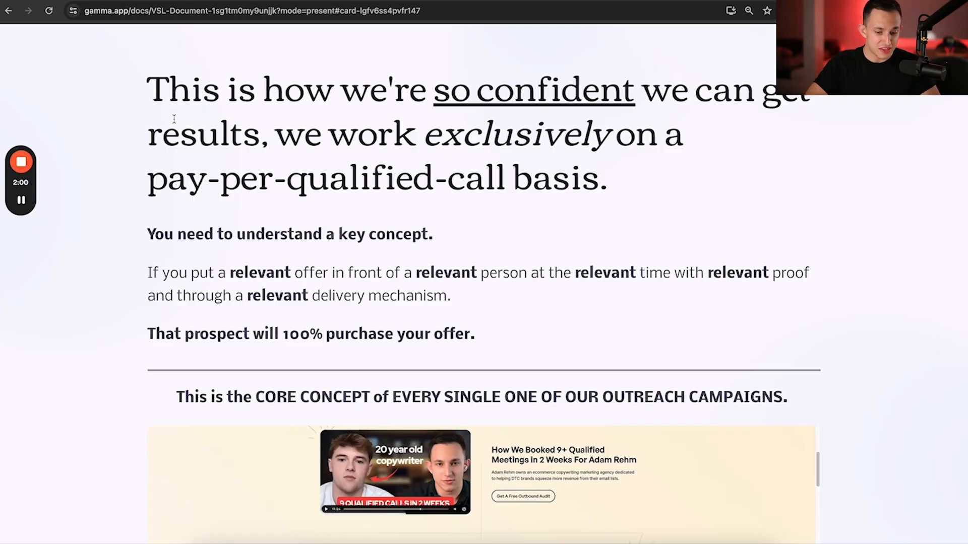
scroll(down, 3)
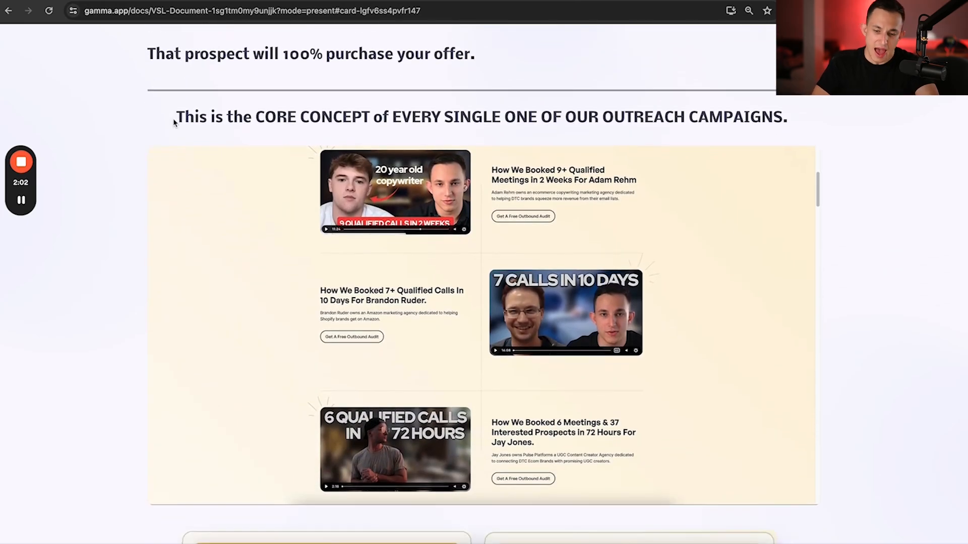
scroll(down, 3)
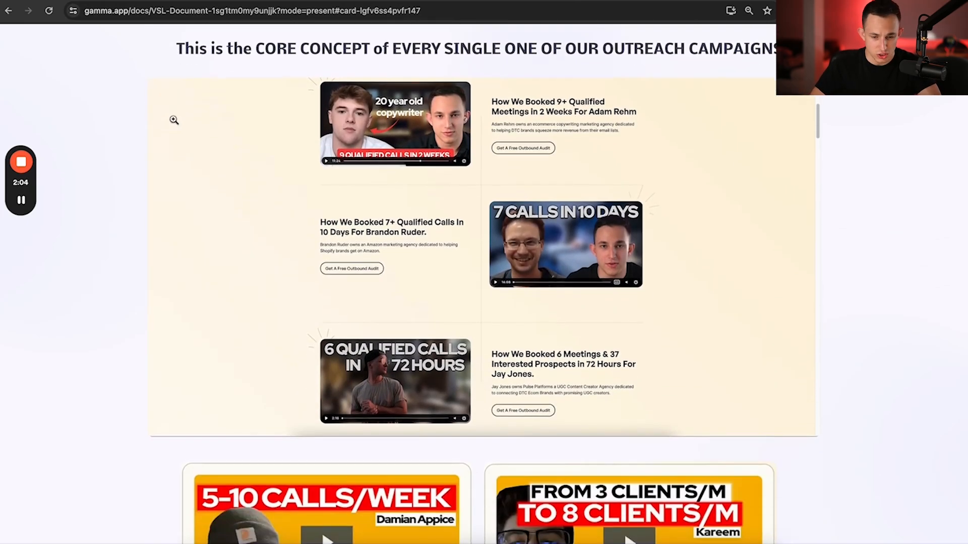
scroll(down, 3)
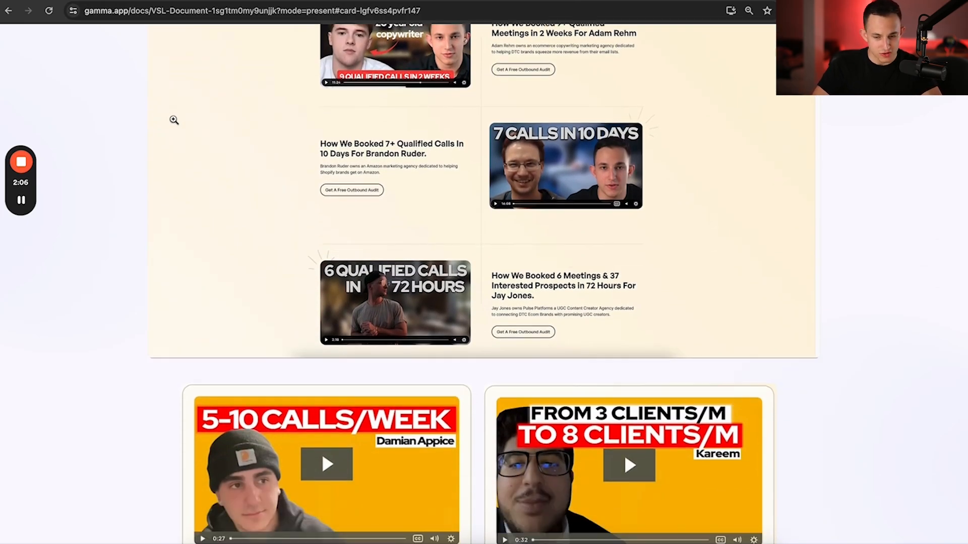
scroll(down, 3)
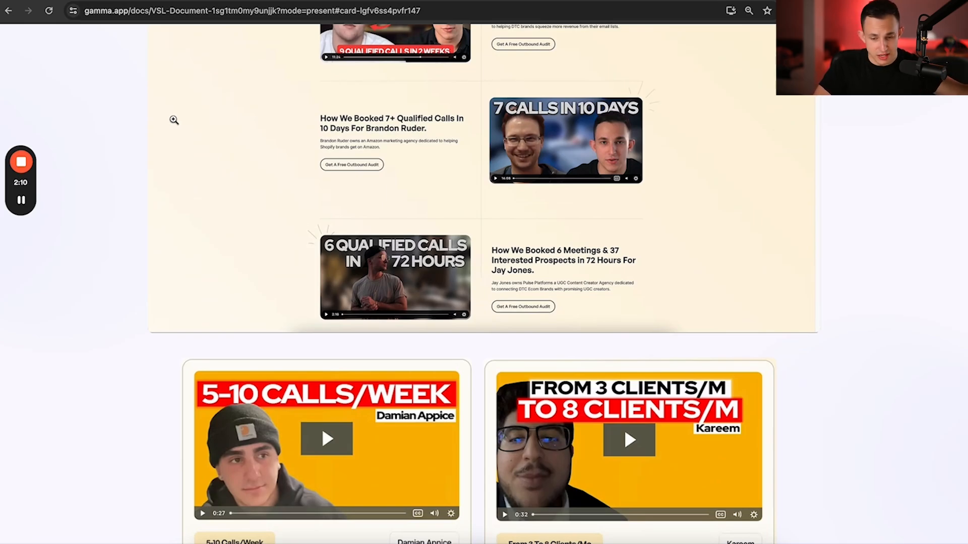
scroll(down, 3)
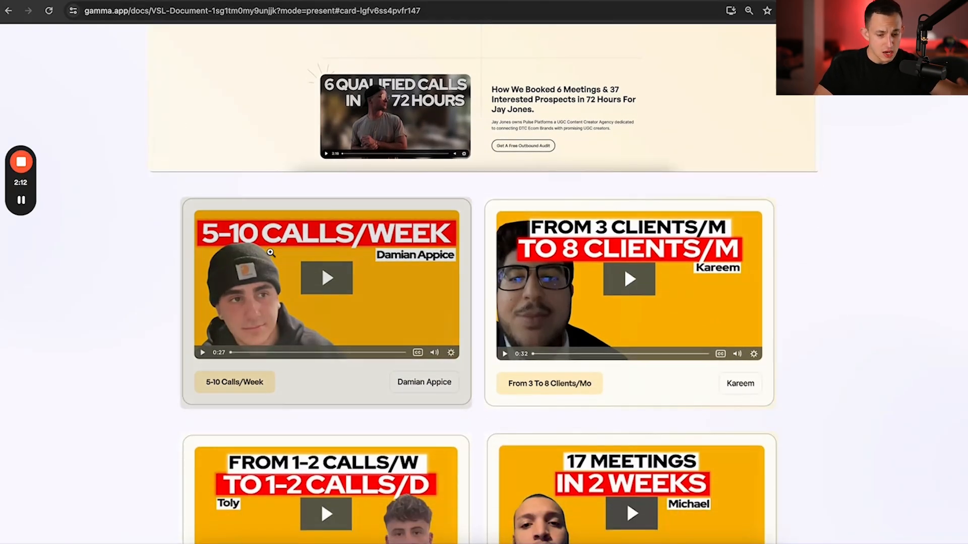
scroll(down, 3)
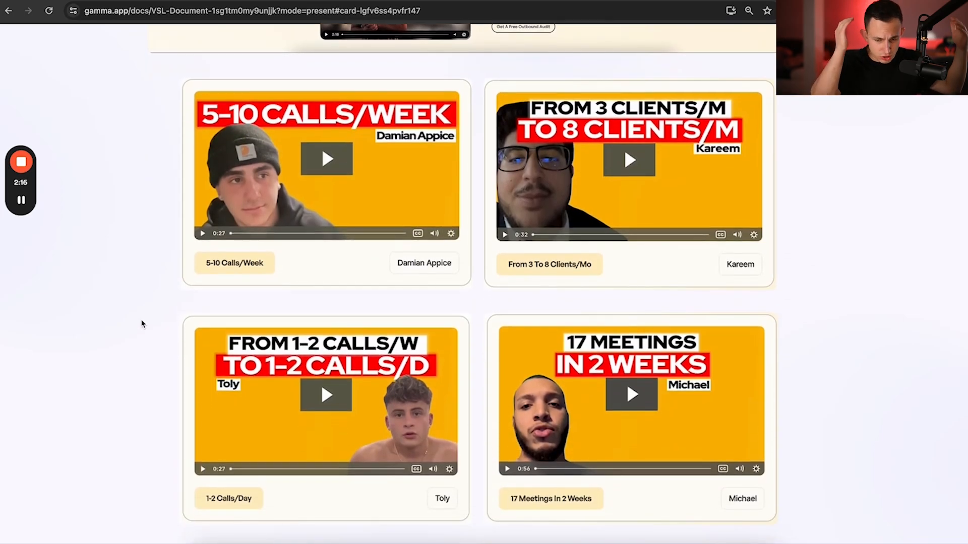
scroll(down, 3)
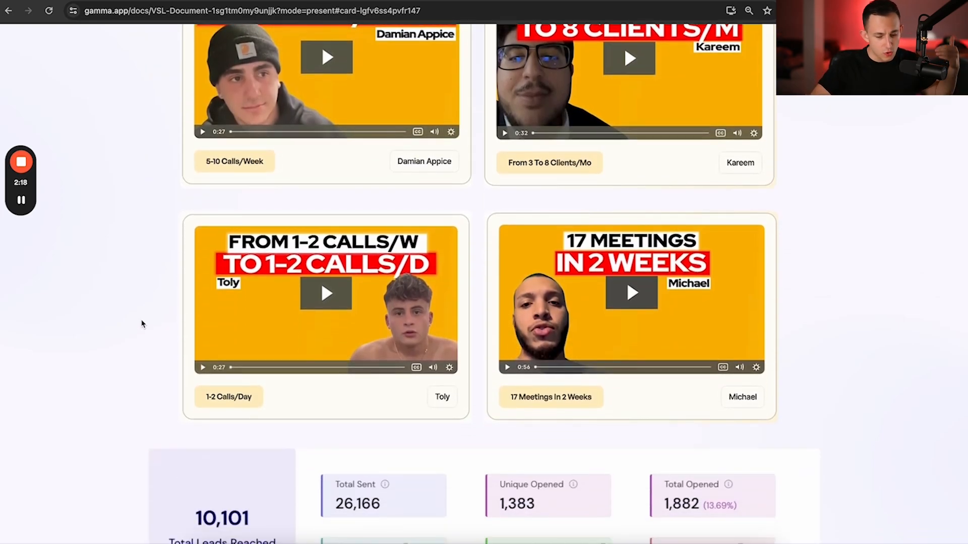
scroll(down, 3)
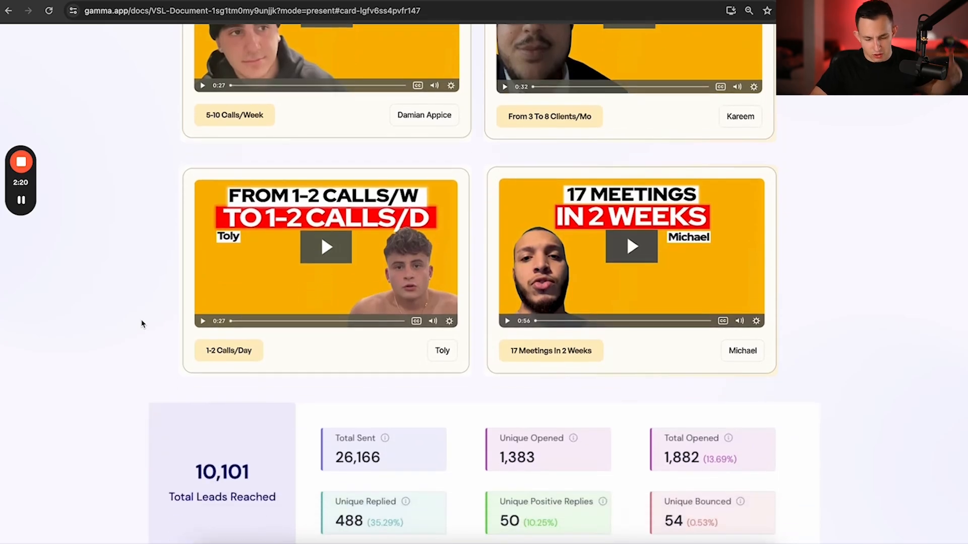
scroll(down, 3)
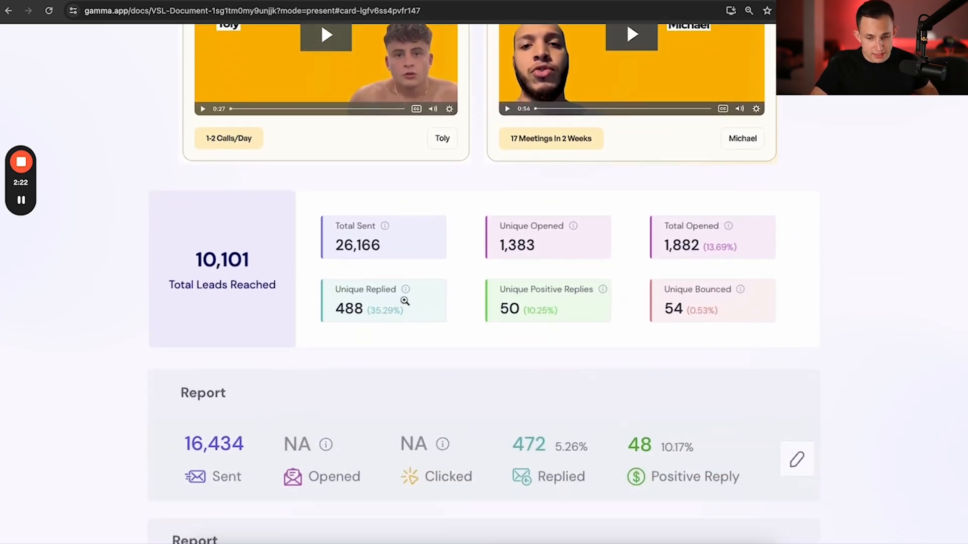
scroll(down, 3)
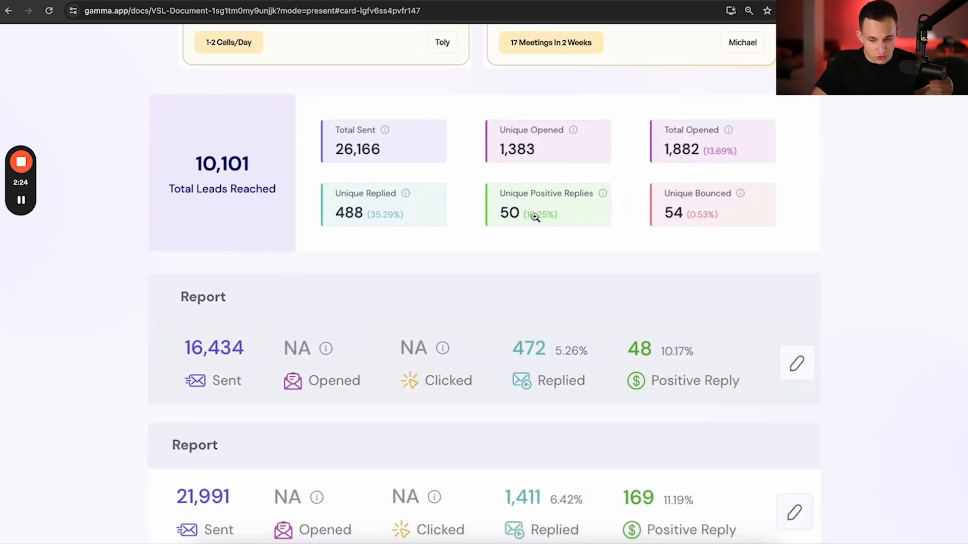
scroll(down, 3)
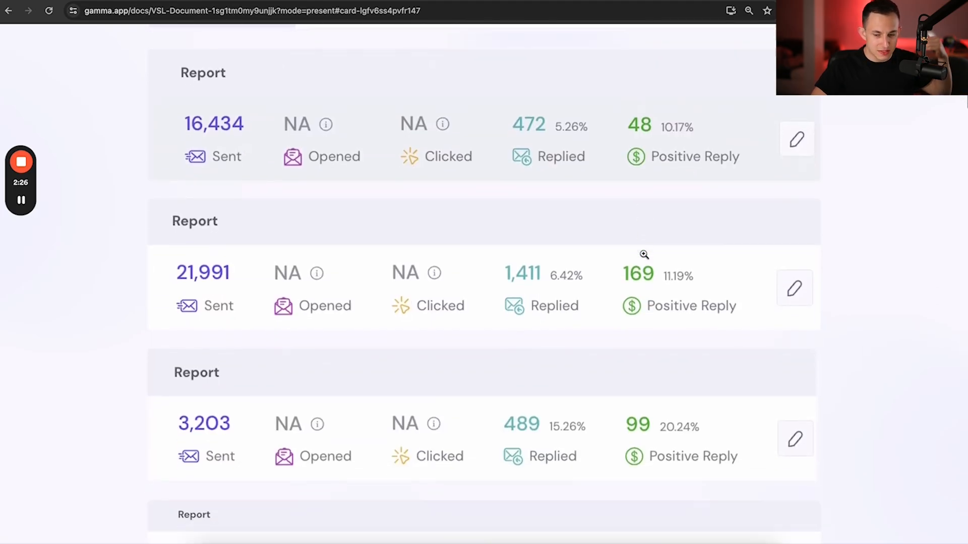
scroll(down, 3)
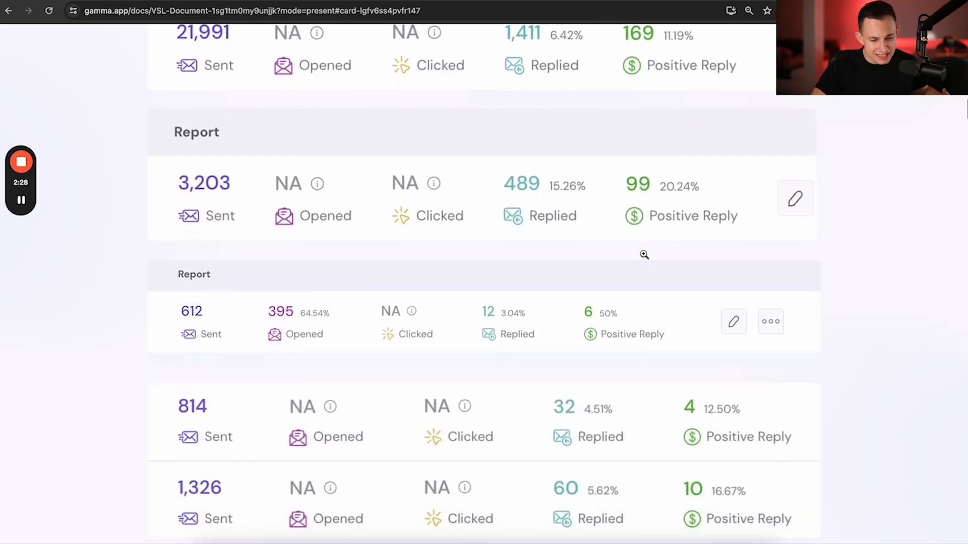
scroll(down, 3)
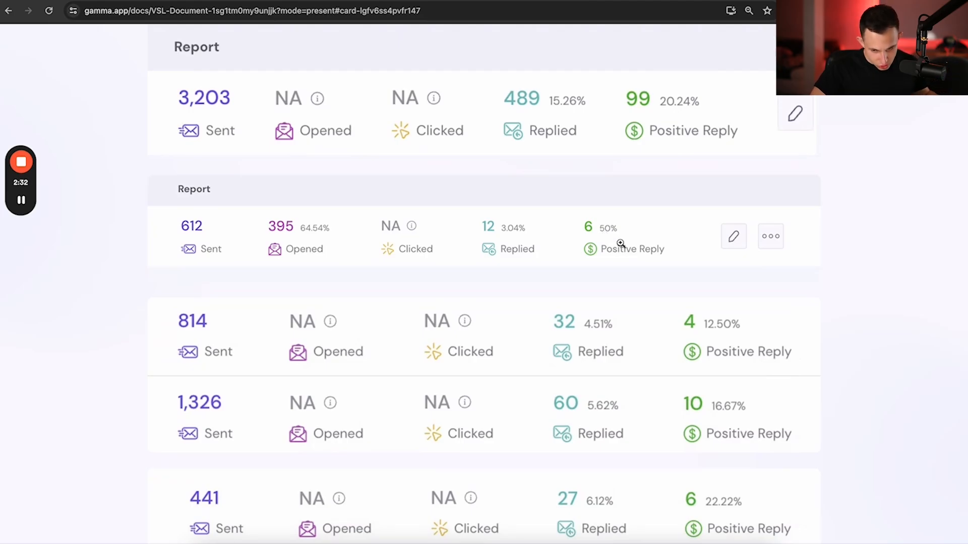
scroll(down, 3)
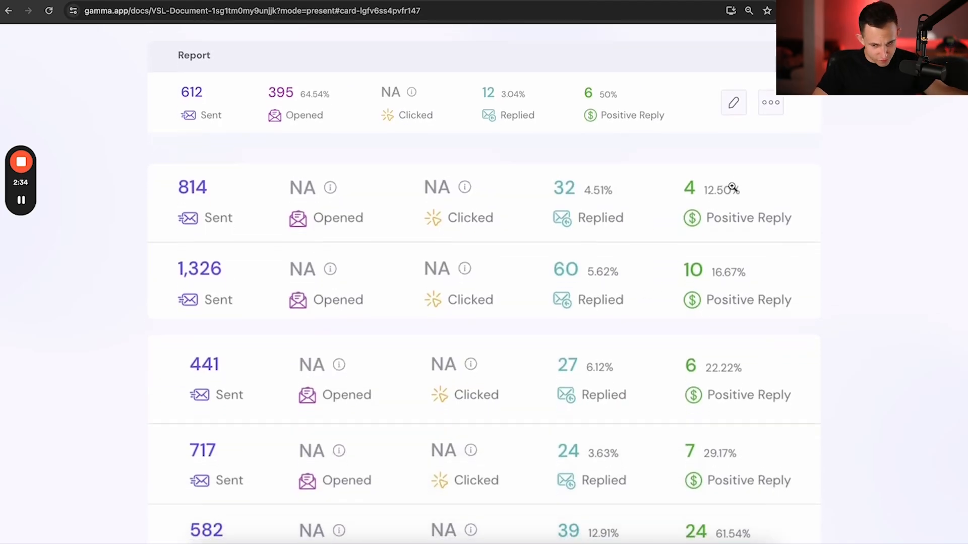
scroll(down, 3)
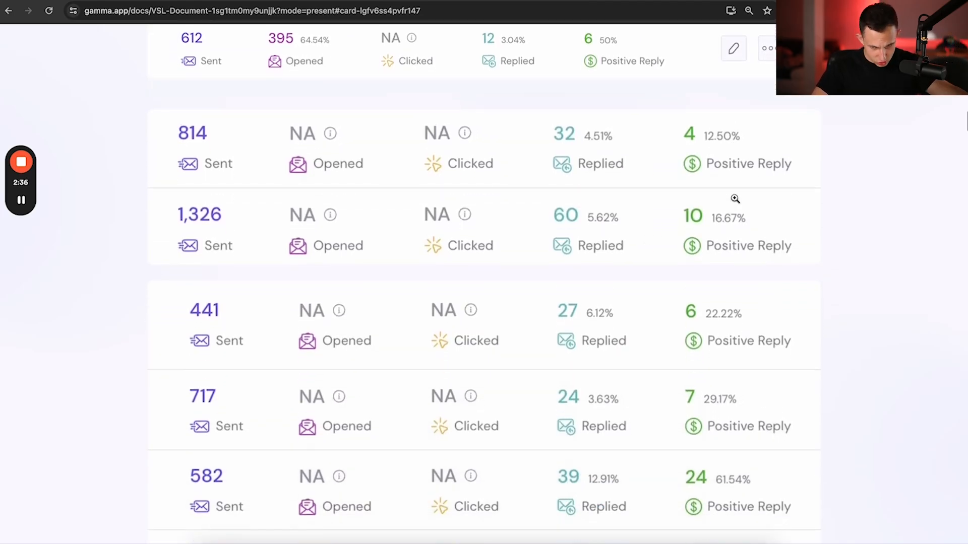
scroll(down, 3)
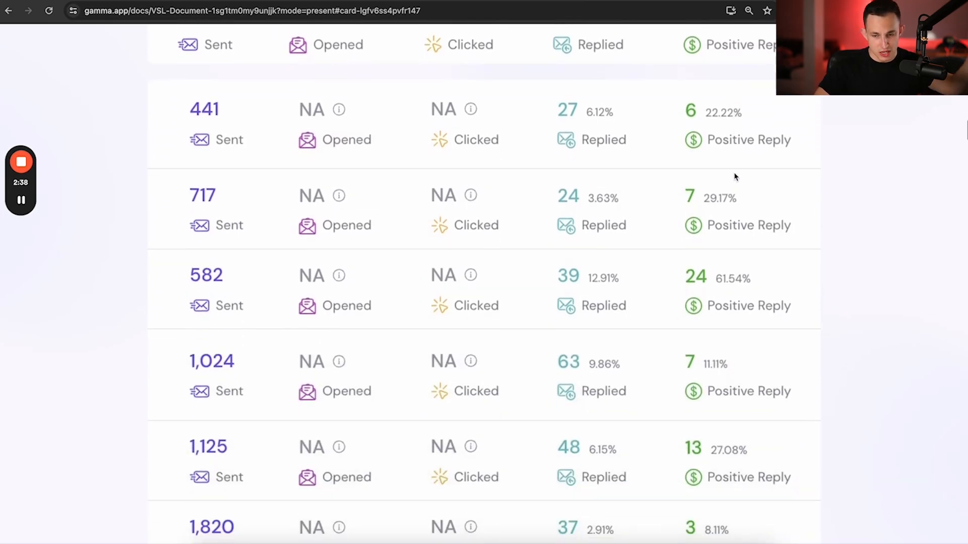
scroll(down, 3)
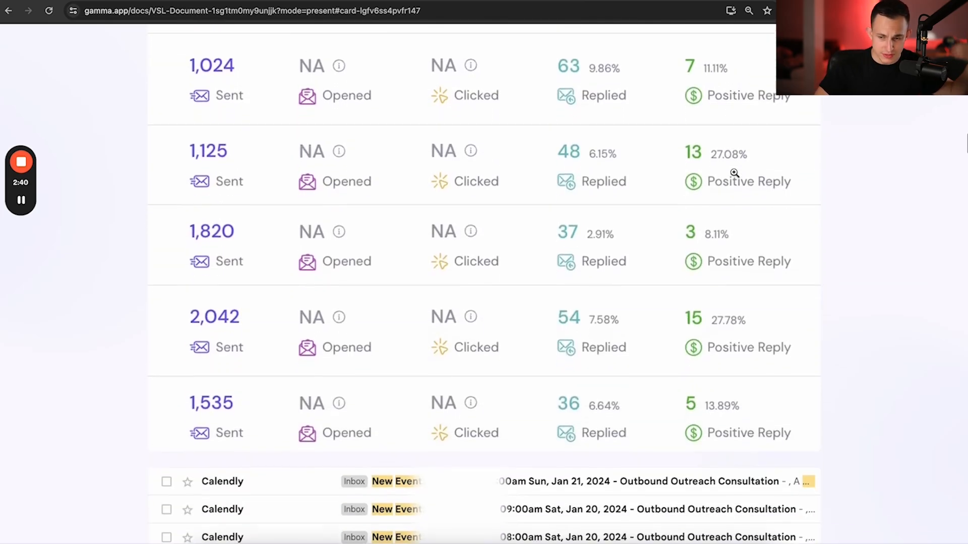
scroll(down, 3)
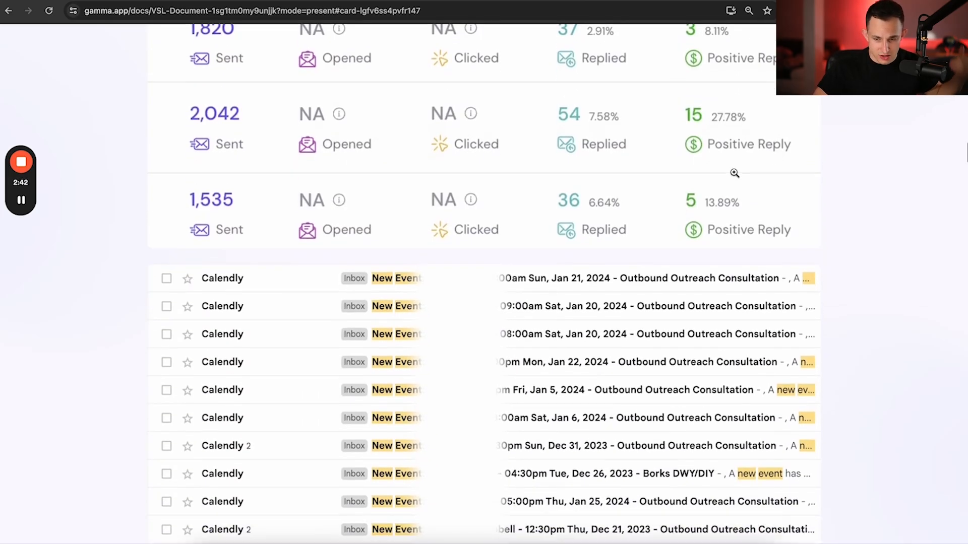
scroll(down, 3)
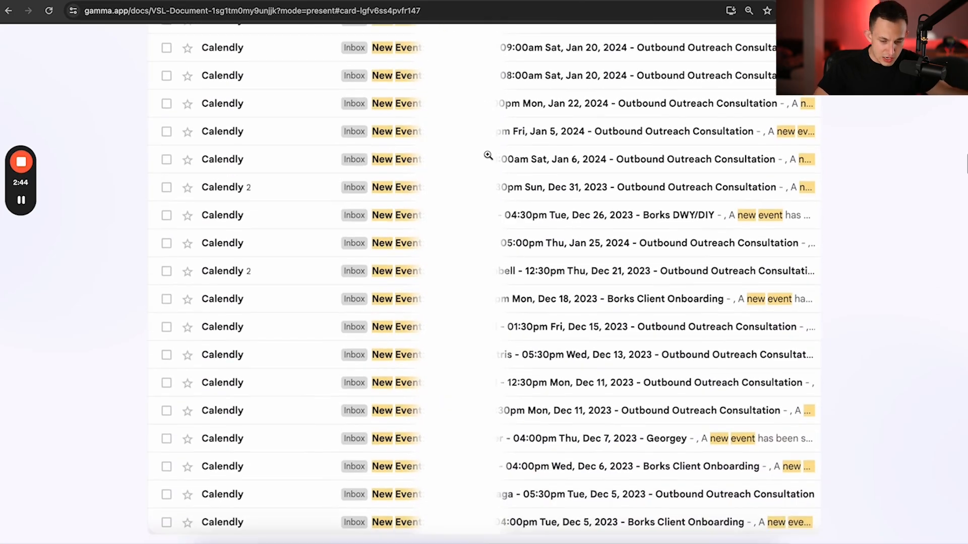
scroll(down, 3)
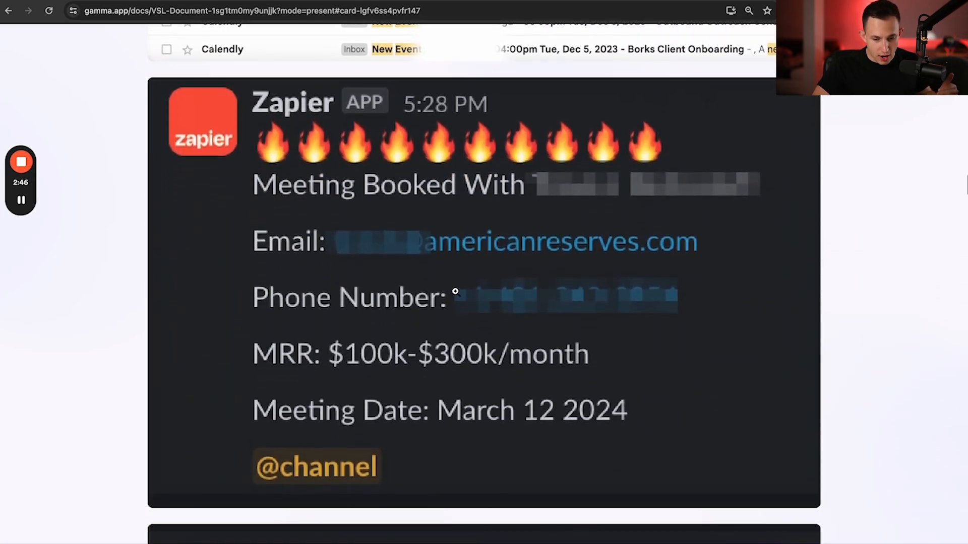
scroll(down, 3)
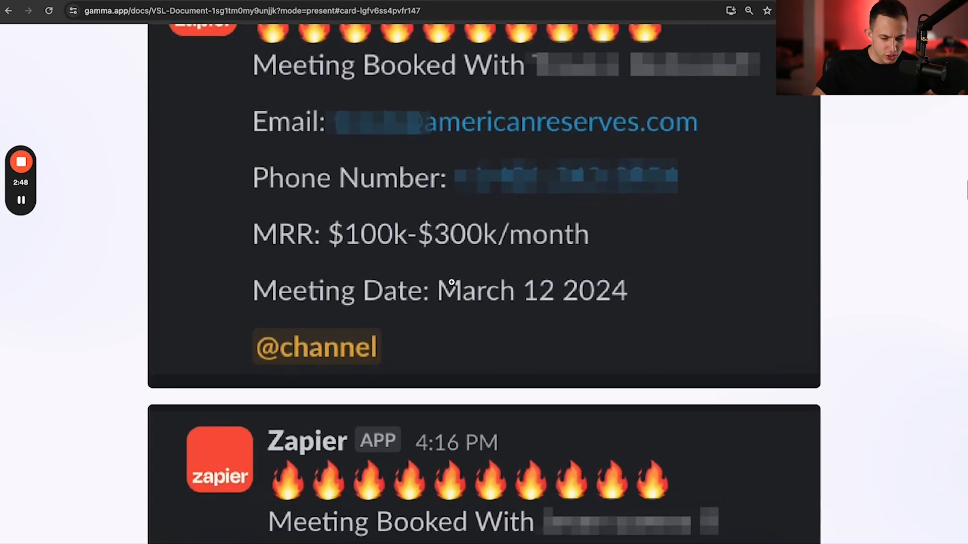
scroll(down, 3)
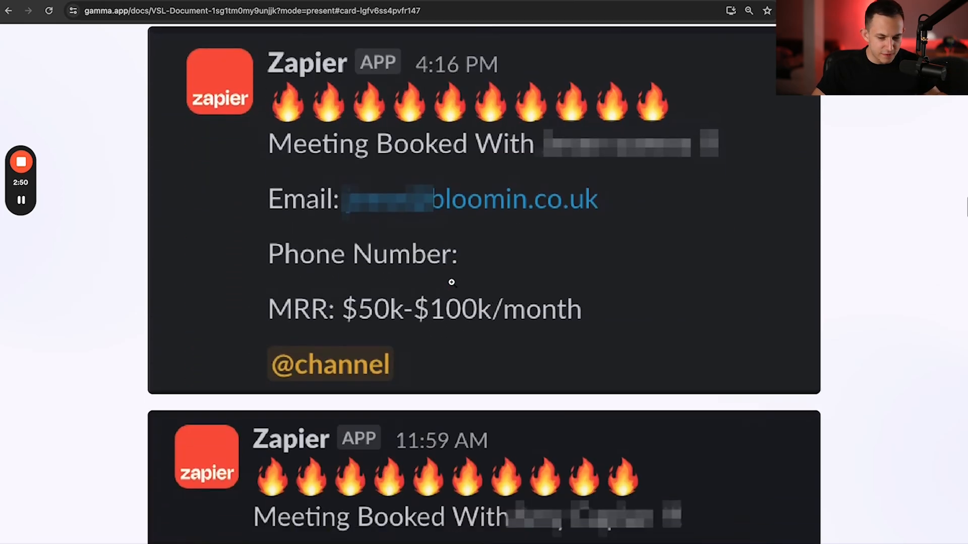
scroll(down, 3)
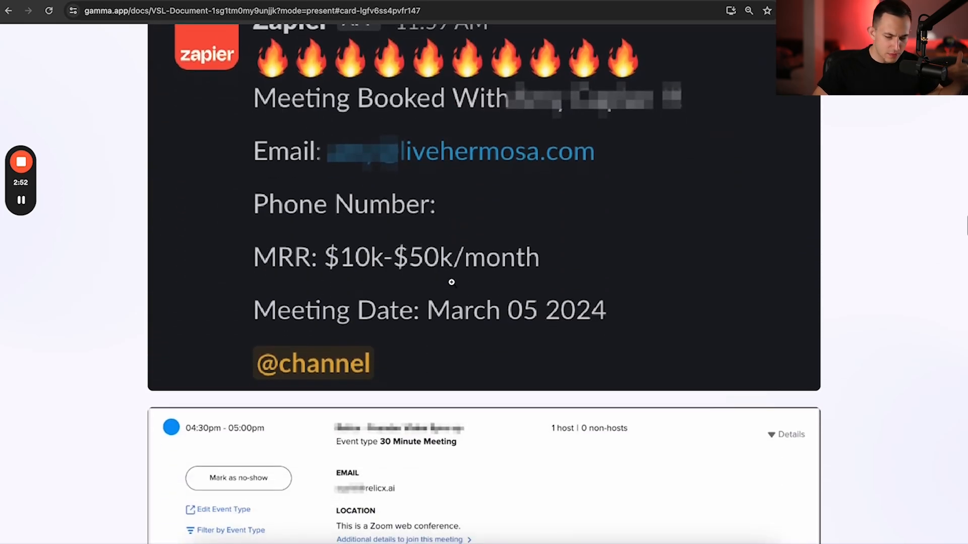
scroll(down, 3)
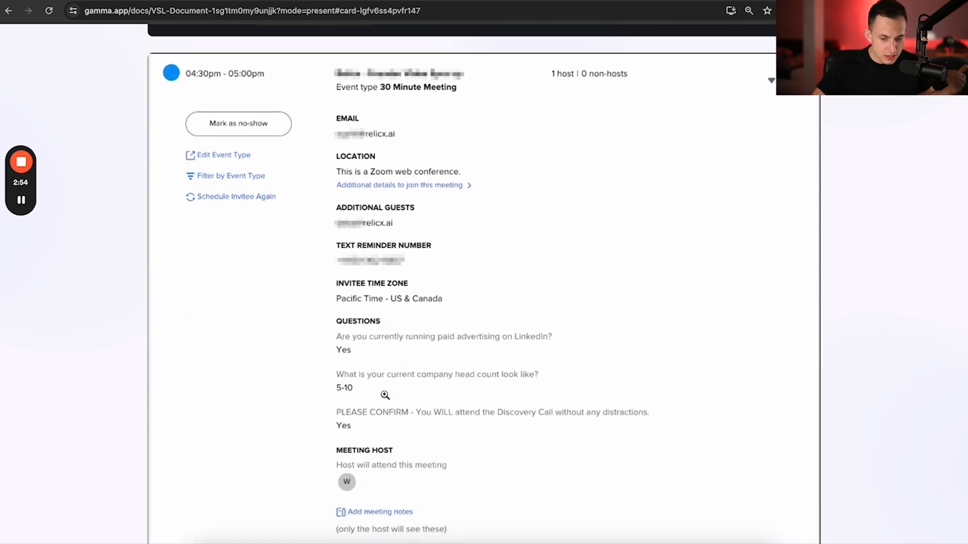
scroll(up, 3)
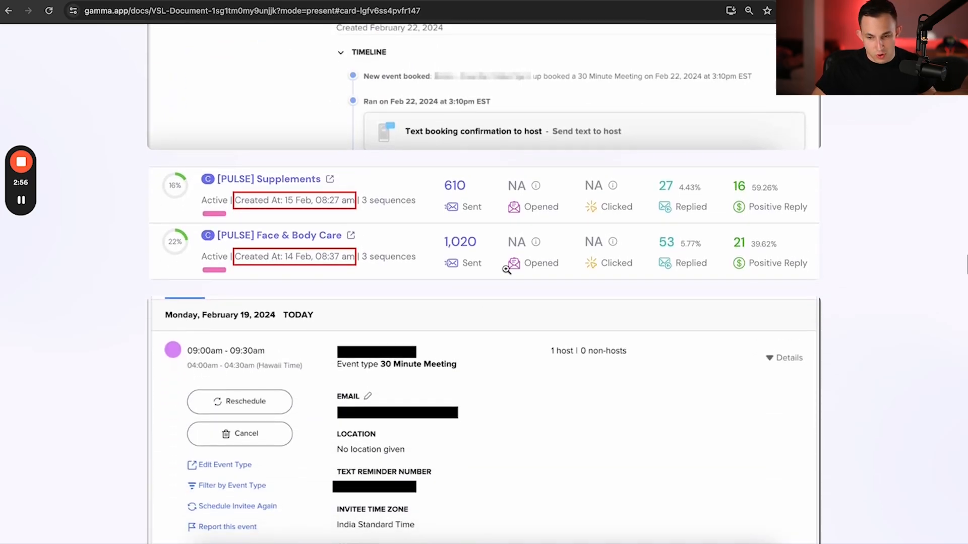
scroll(down, 3)
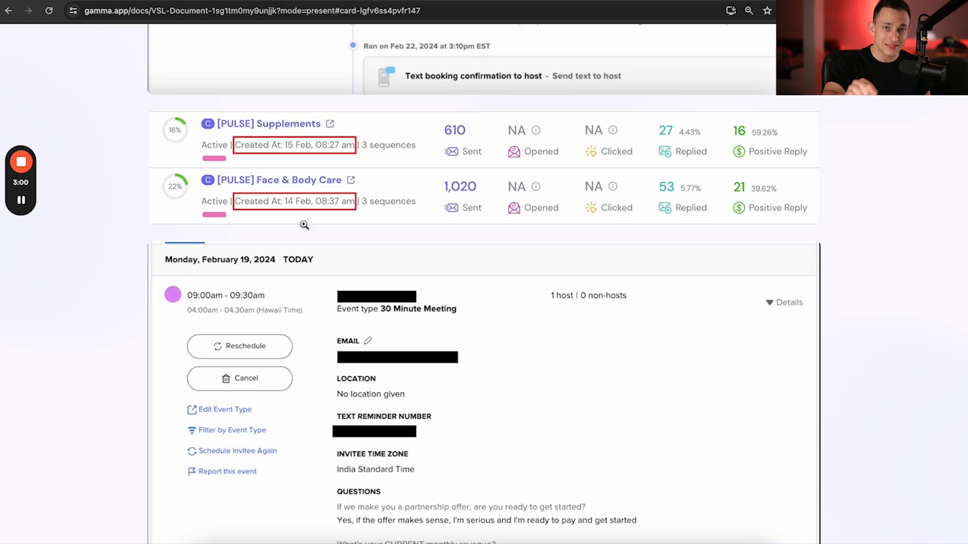
scroll(down, 3)
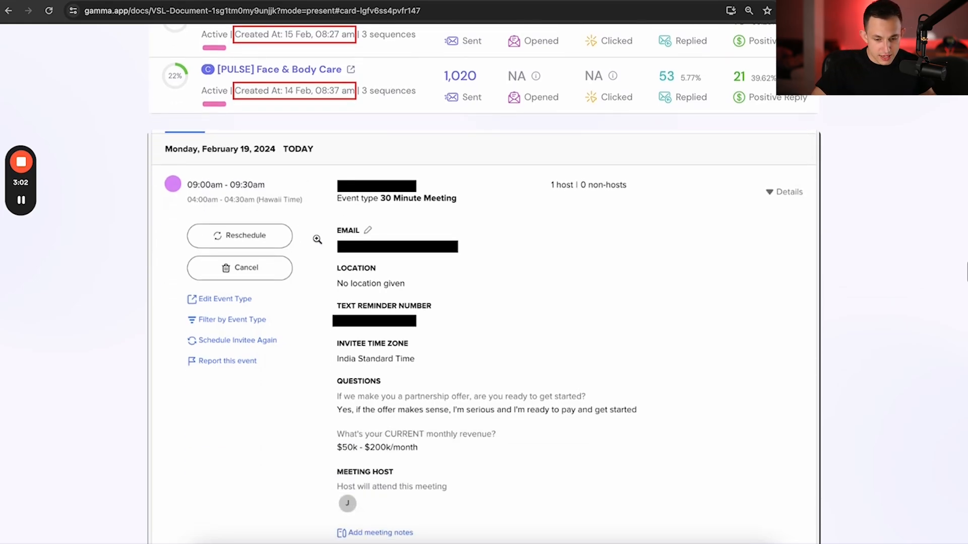
scroll(down, 3)
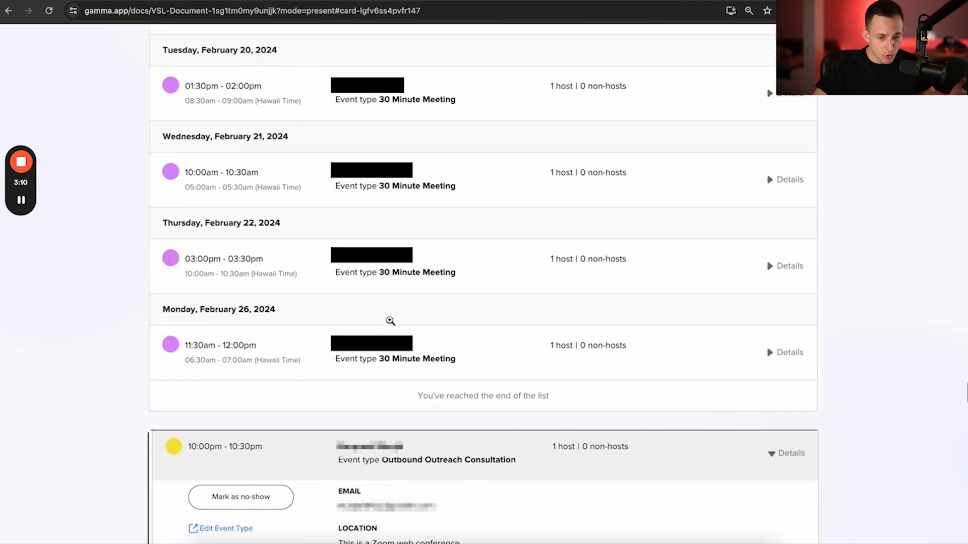
scroll(down, 3)
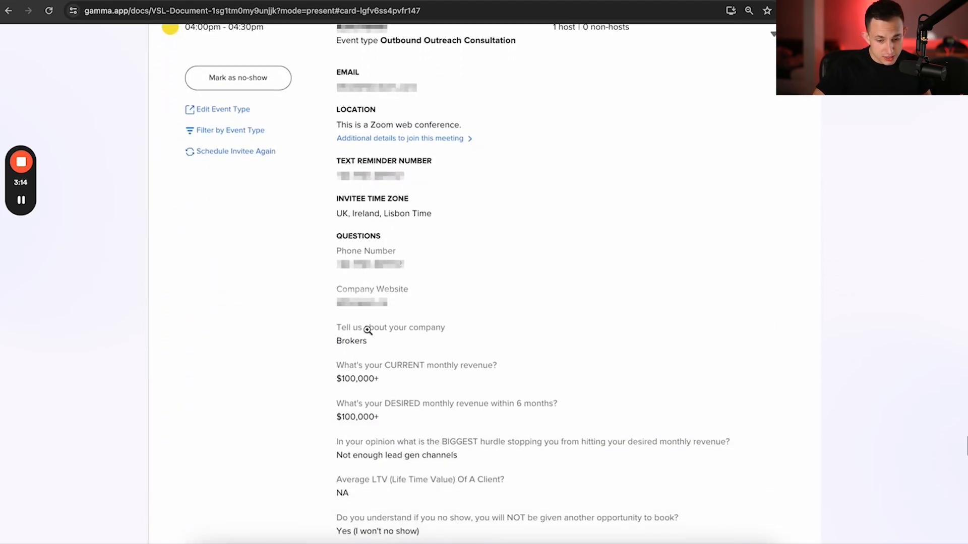
scroll(down, 3)
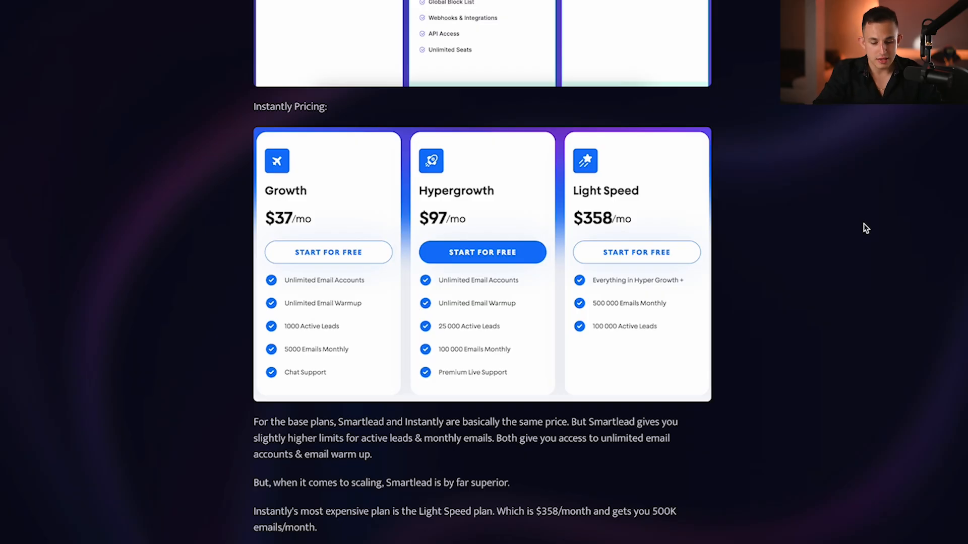
scroll(down, 3)
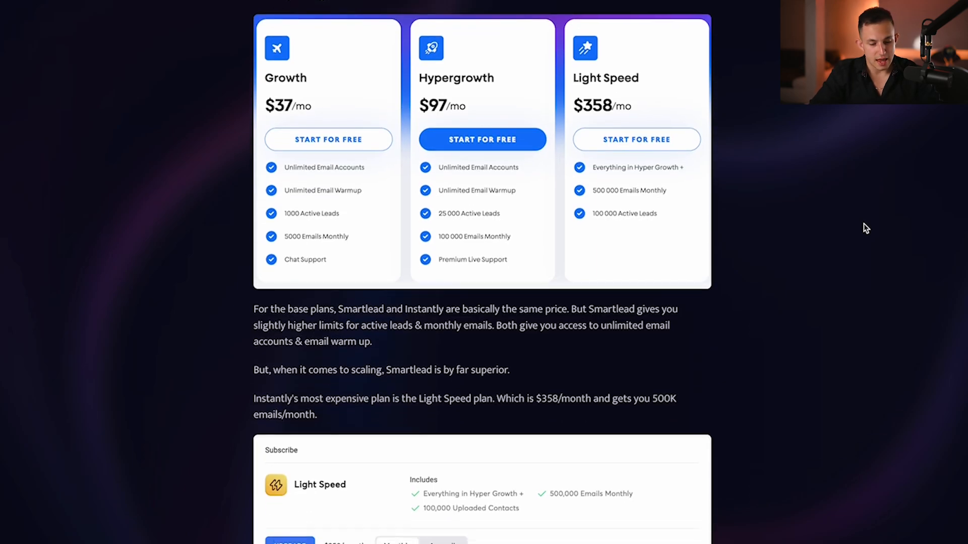
scroll(down, 3)
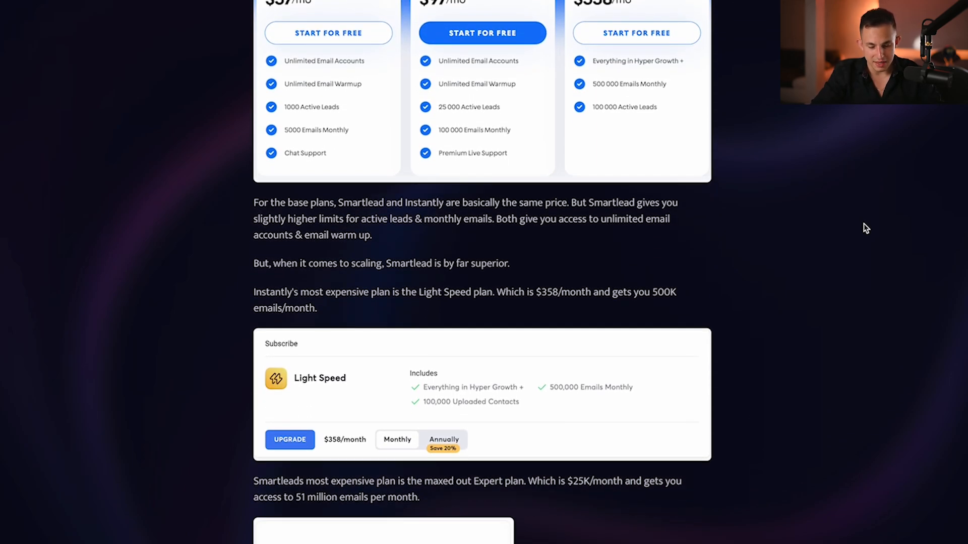
scroll(down, 3)
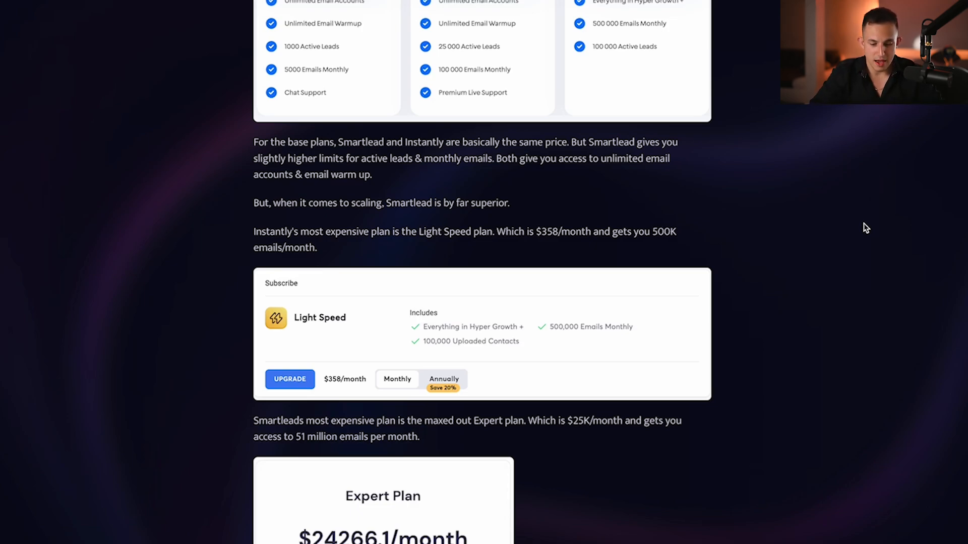
scroll(down, 3)
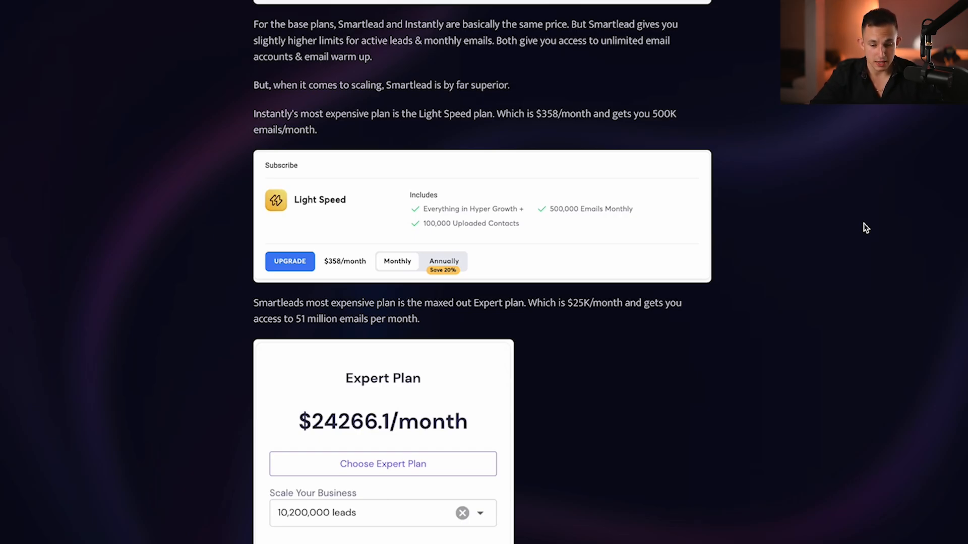
scroll(down, 3)
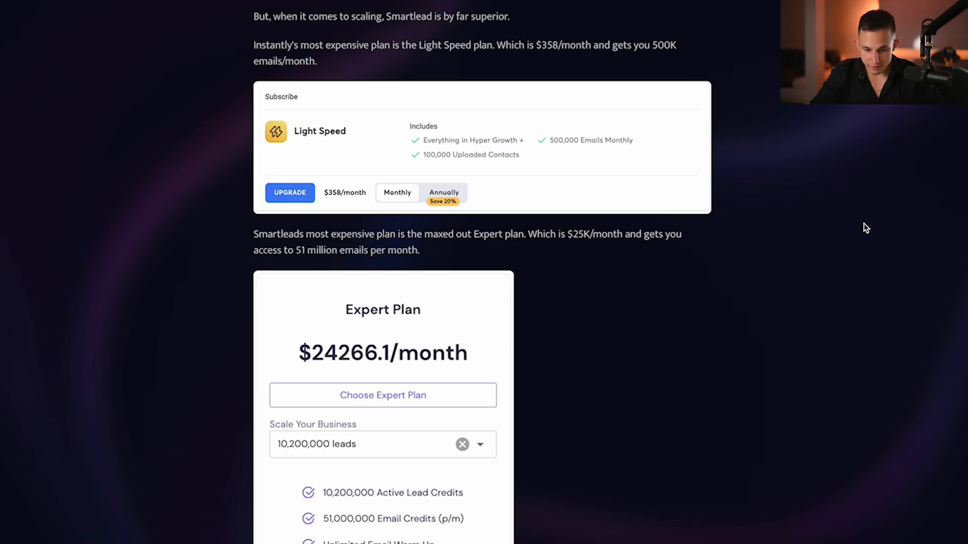
scroll(down, 3)
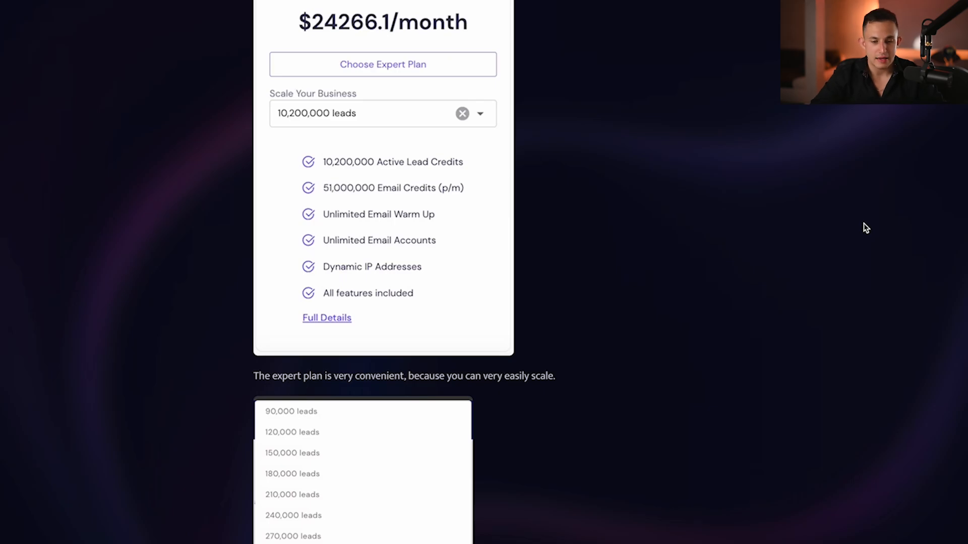
scroll(down, 3)
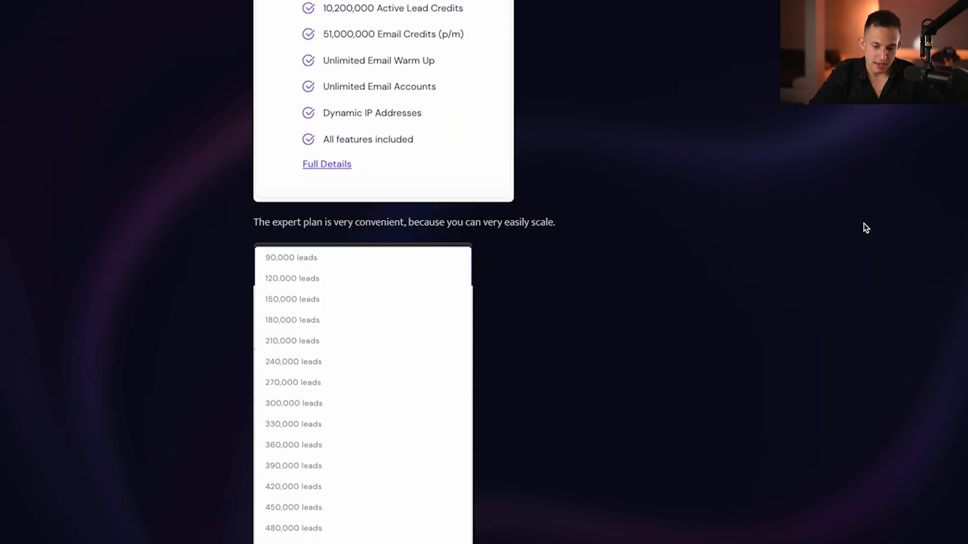
scroll(down, 3)
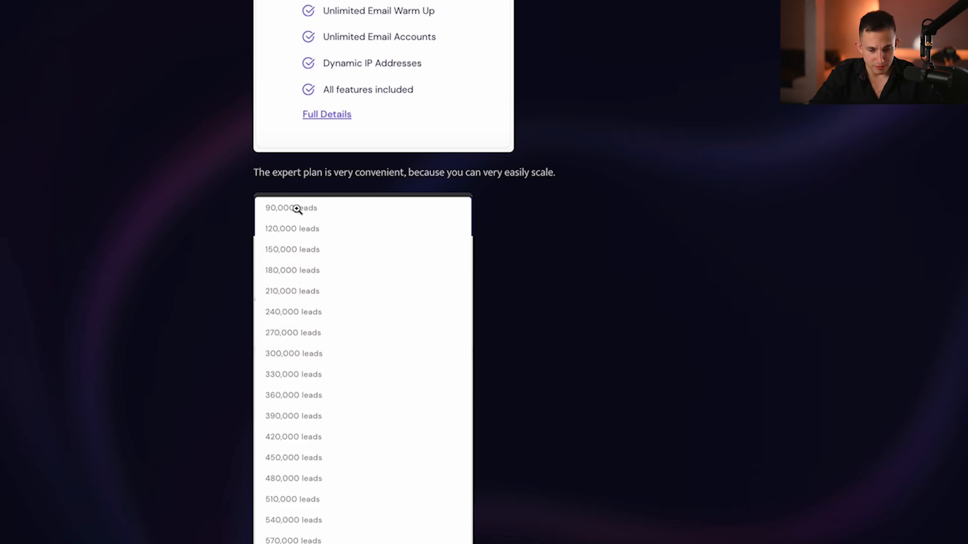
scroll(down, 3)
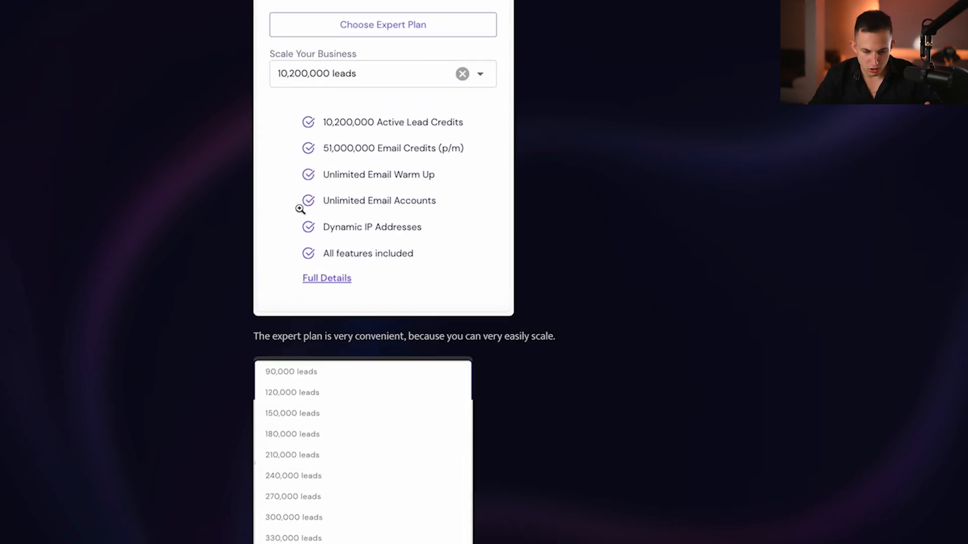
scroll(up, 3)
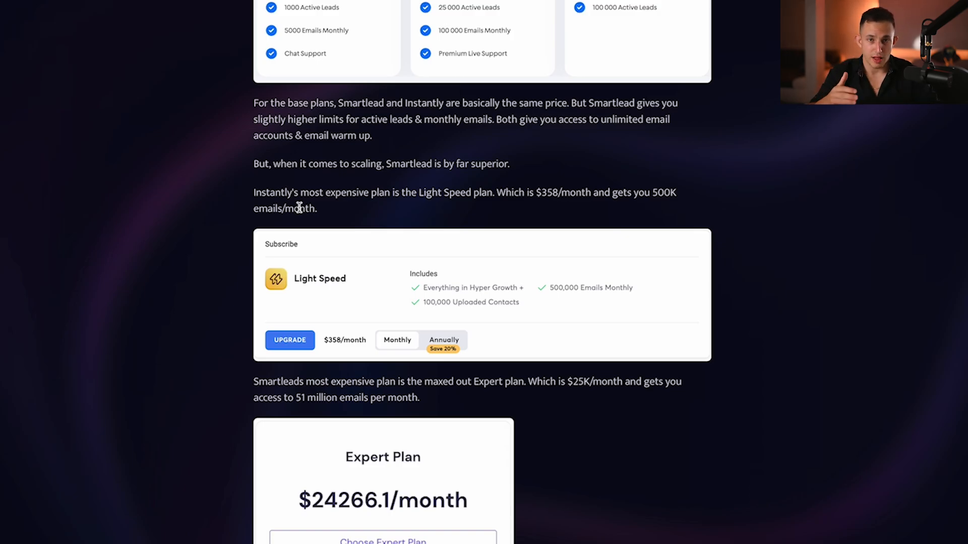
scroll(down, 3)
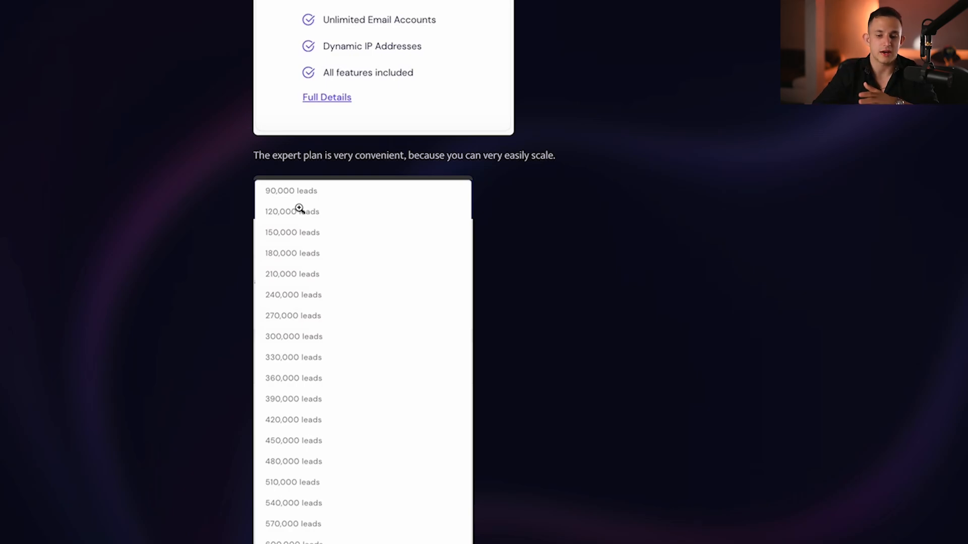
scroll(down, 3)
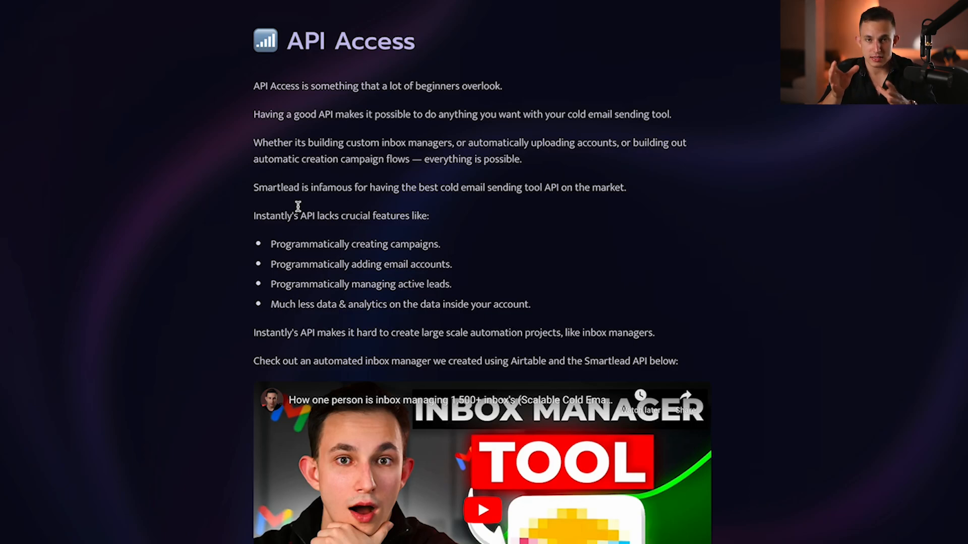
scroll(down, 3)
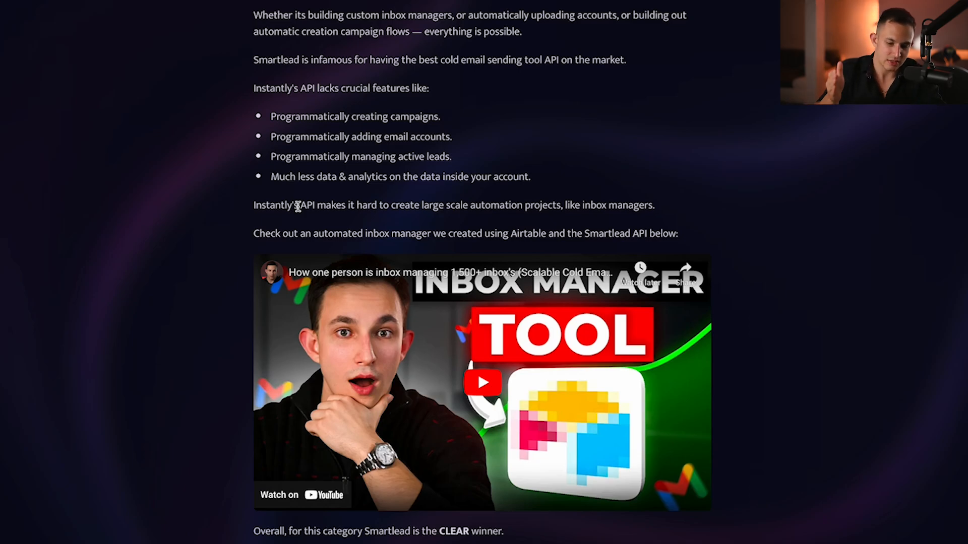
scroll(down, 3)
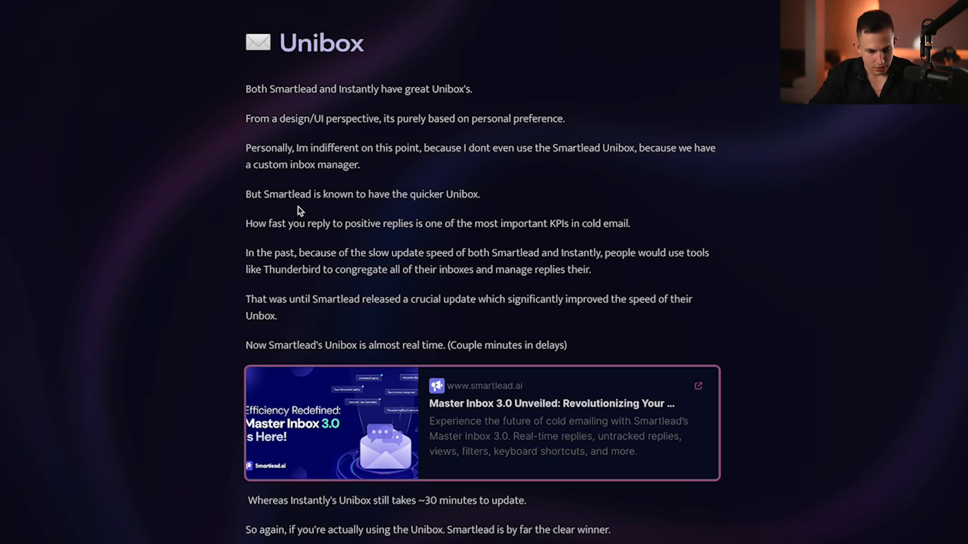
scroll(down, 3)
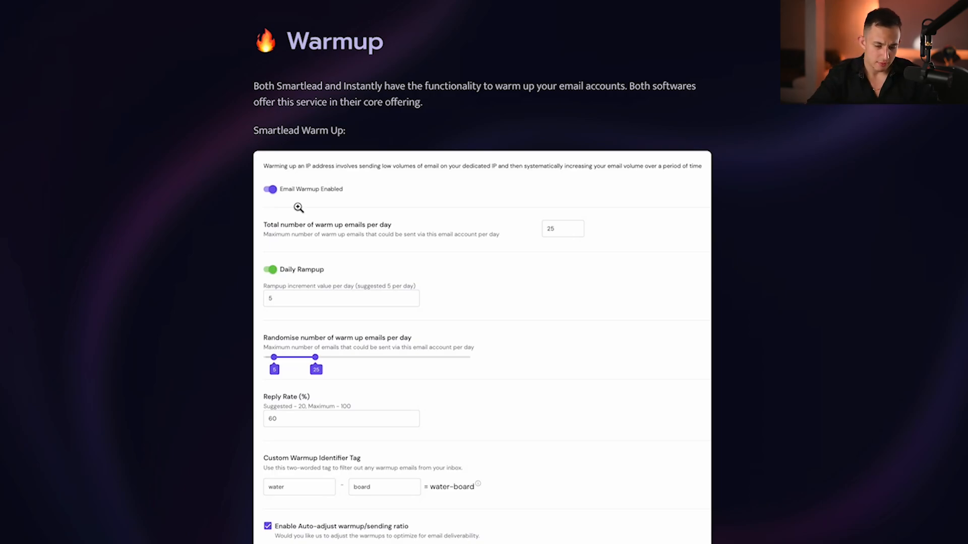
scroll(down, 3)
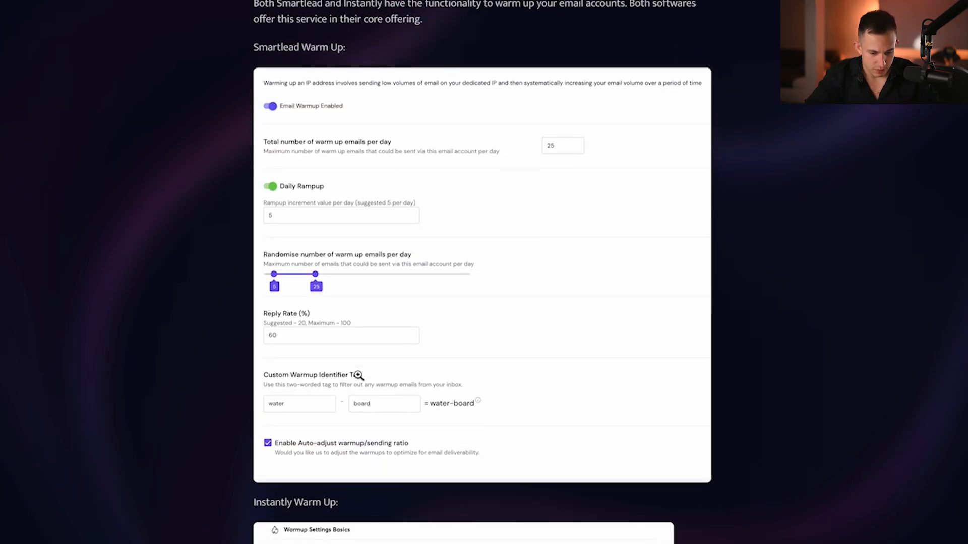
scroll(down, 3)
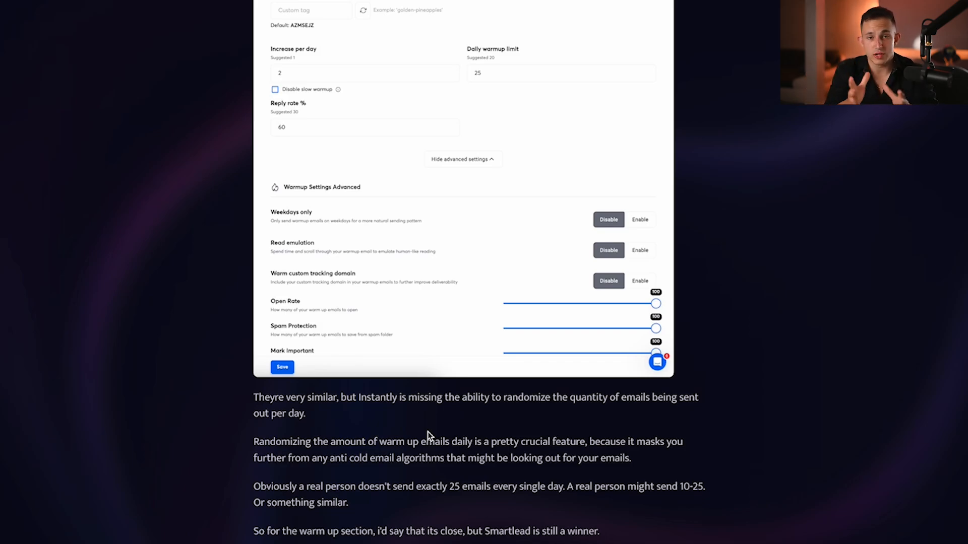
scroll(up, 3)
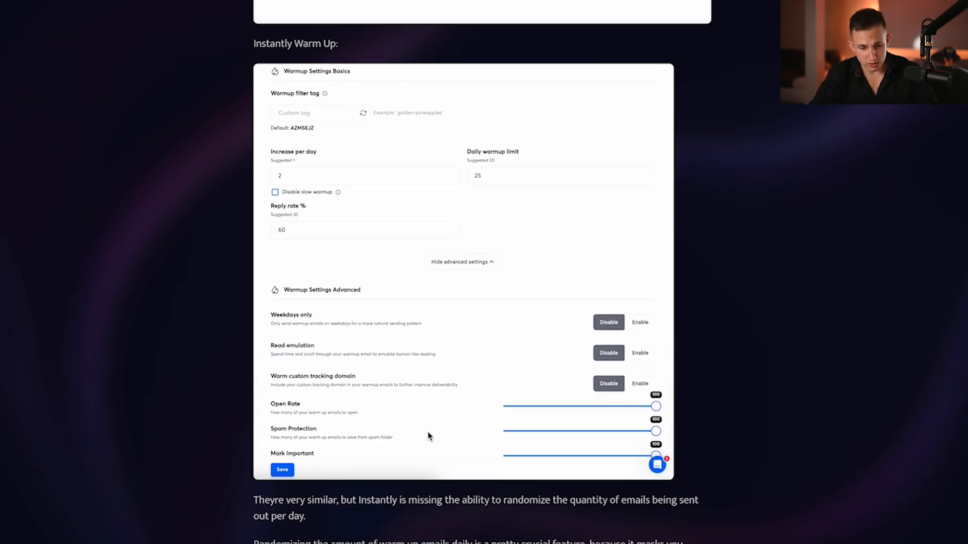
scroll(up, 3)
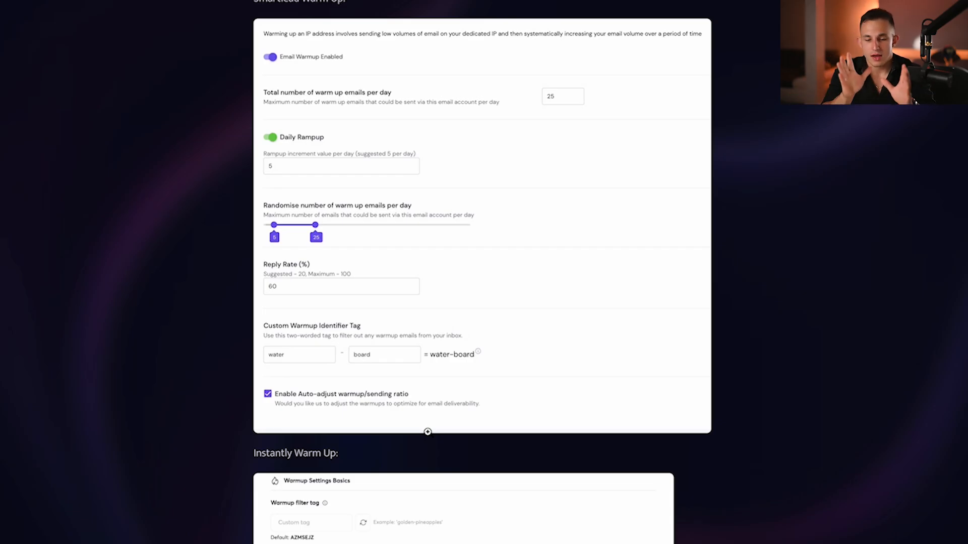
scroll(down, 3)
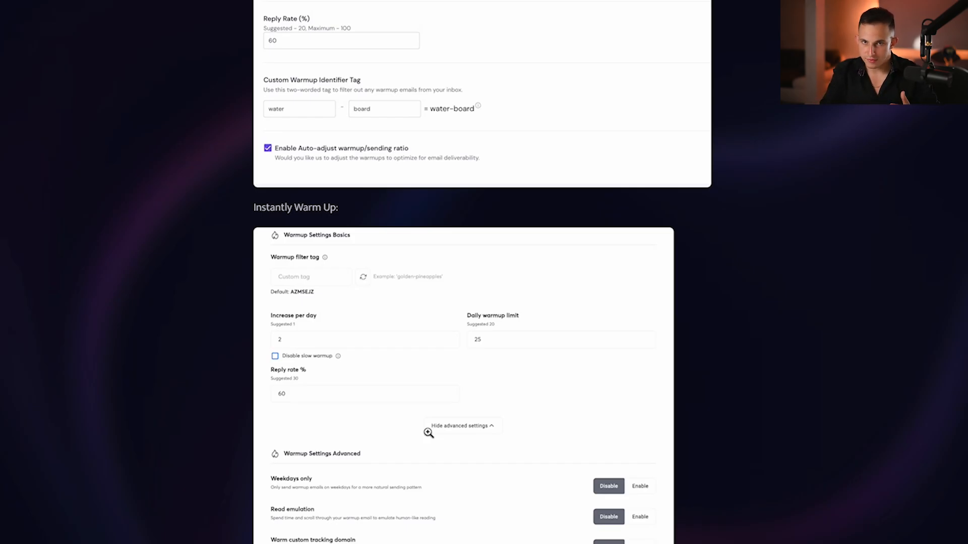
scroll(down, 3)
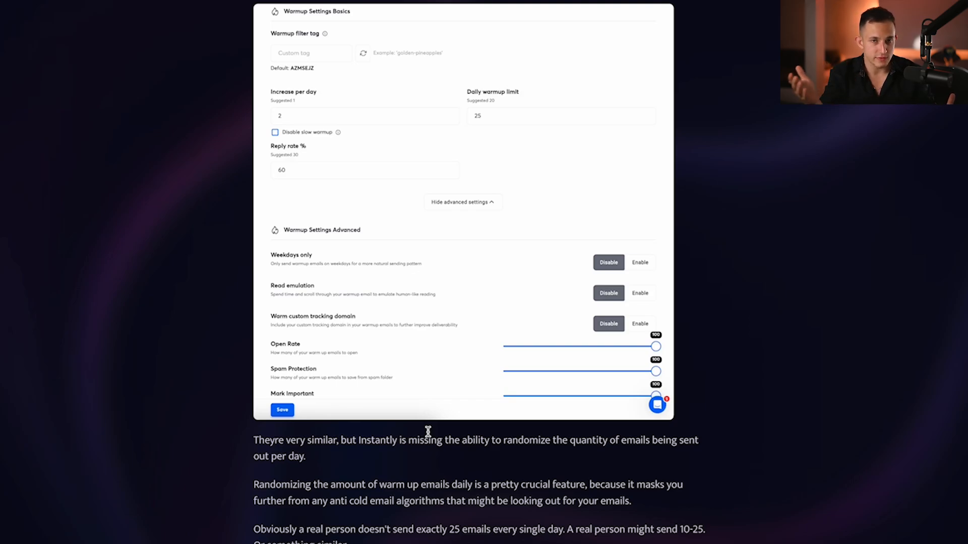
scroll(down, 3)
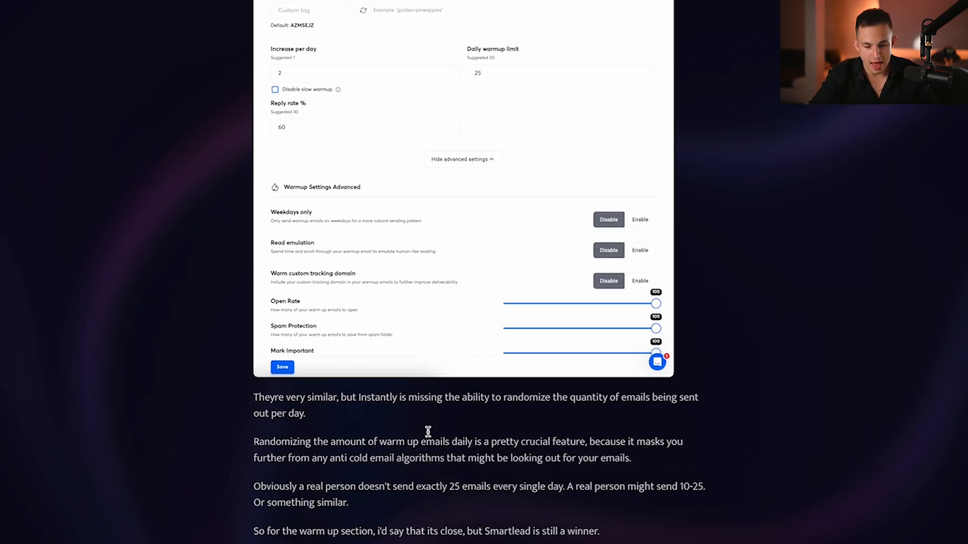
mouse_move(430, 435)
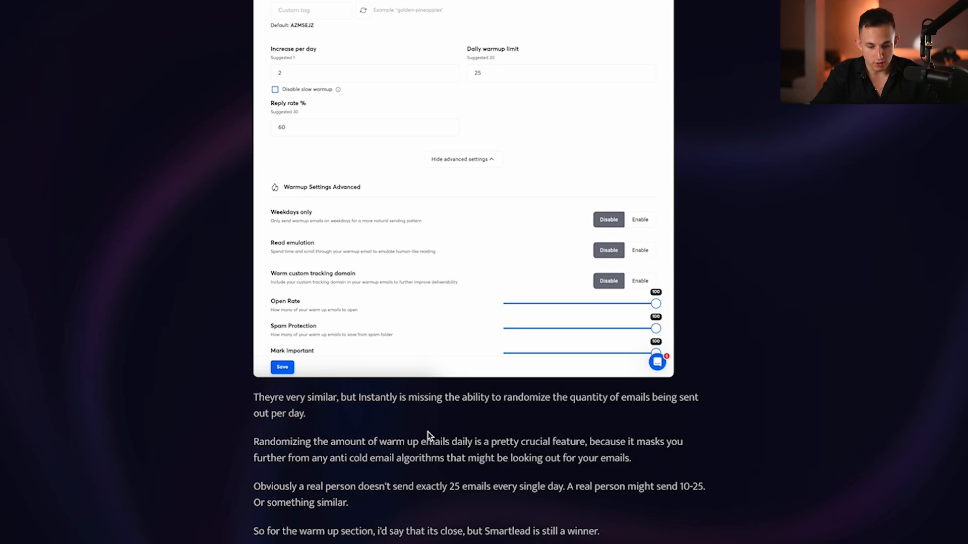